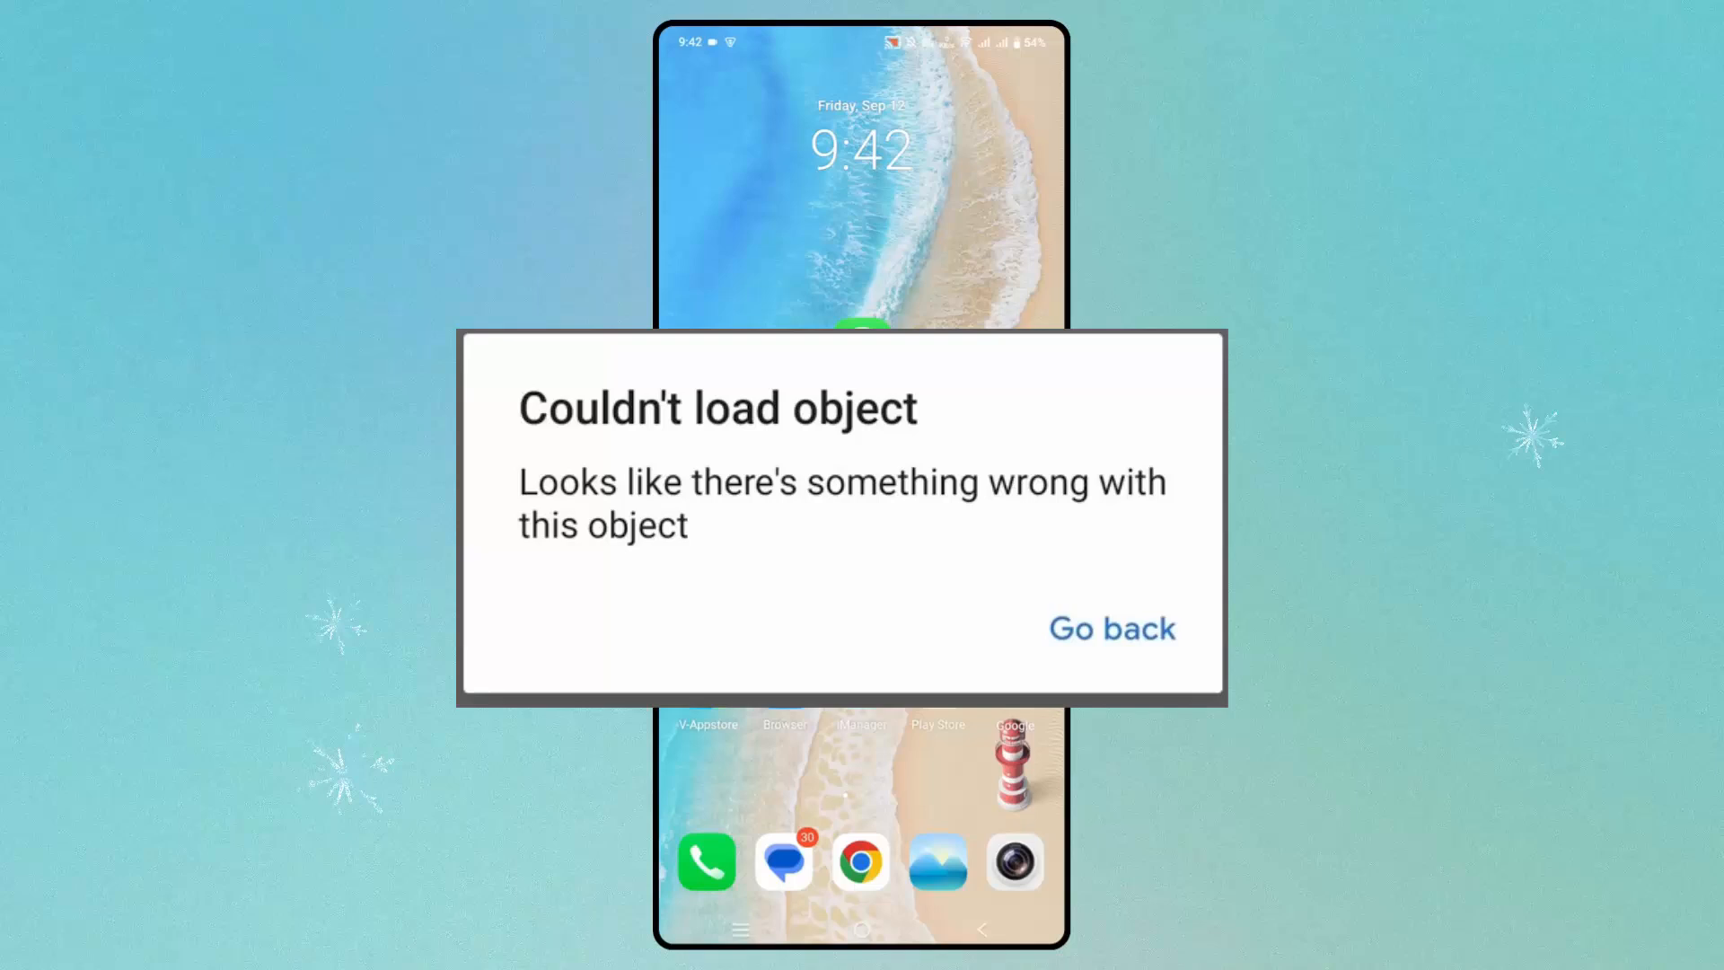
- Dismiss the 'Couldn't load object' error and return to the home screen
{"action": "left_click", "coordinate": [1112, 628]}
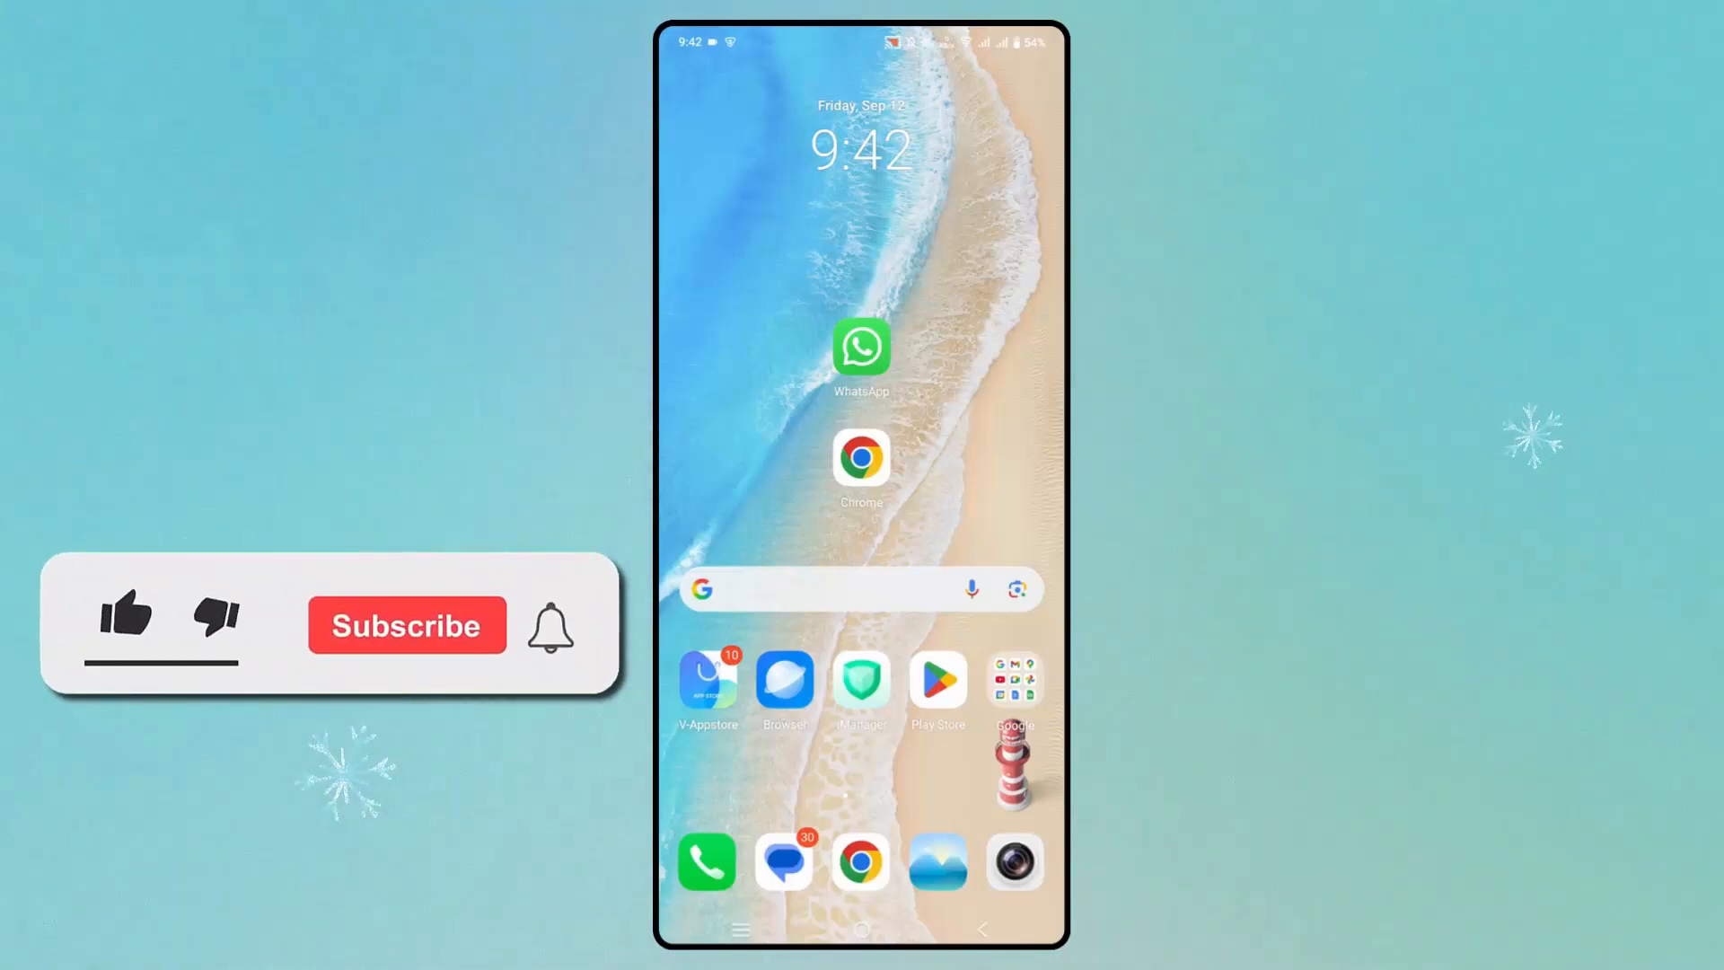
- Search Google in Chrome for 'whatsapp server status'
{"action": "left_click", "coordinate": [119, 625]}
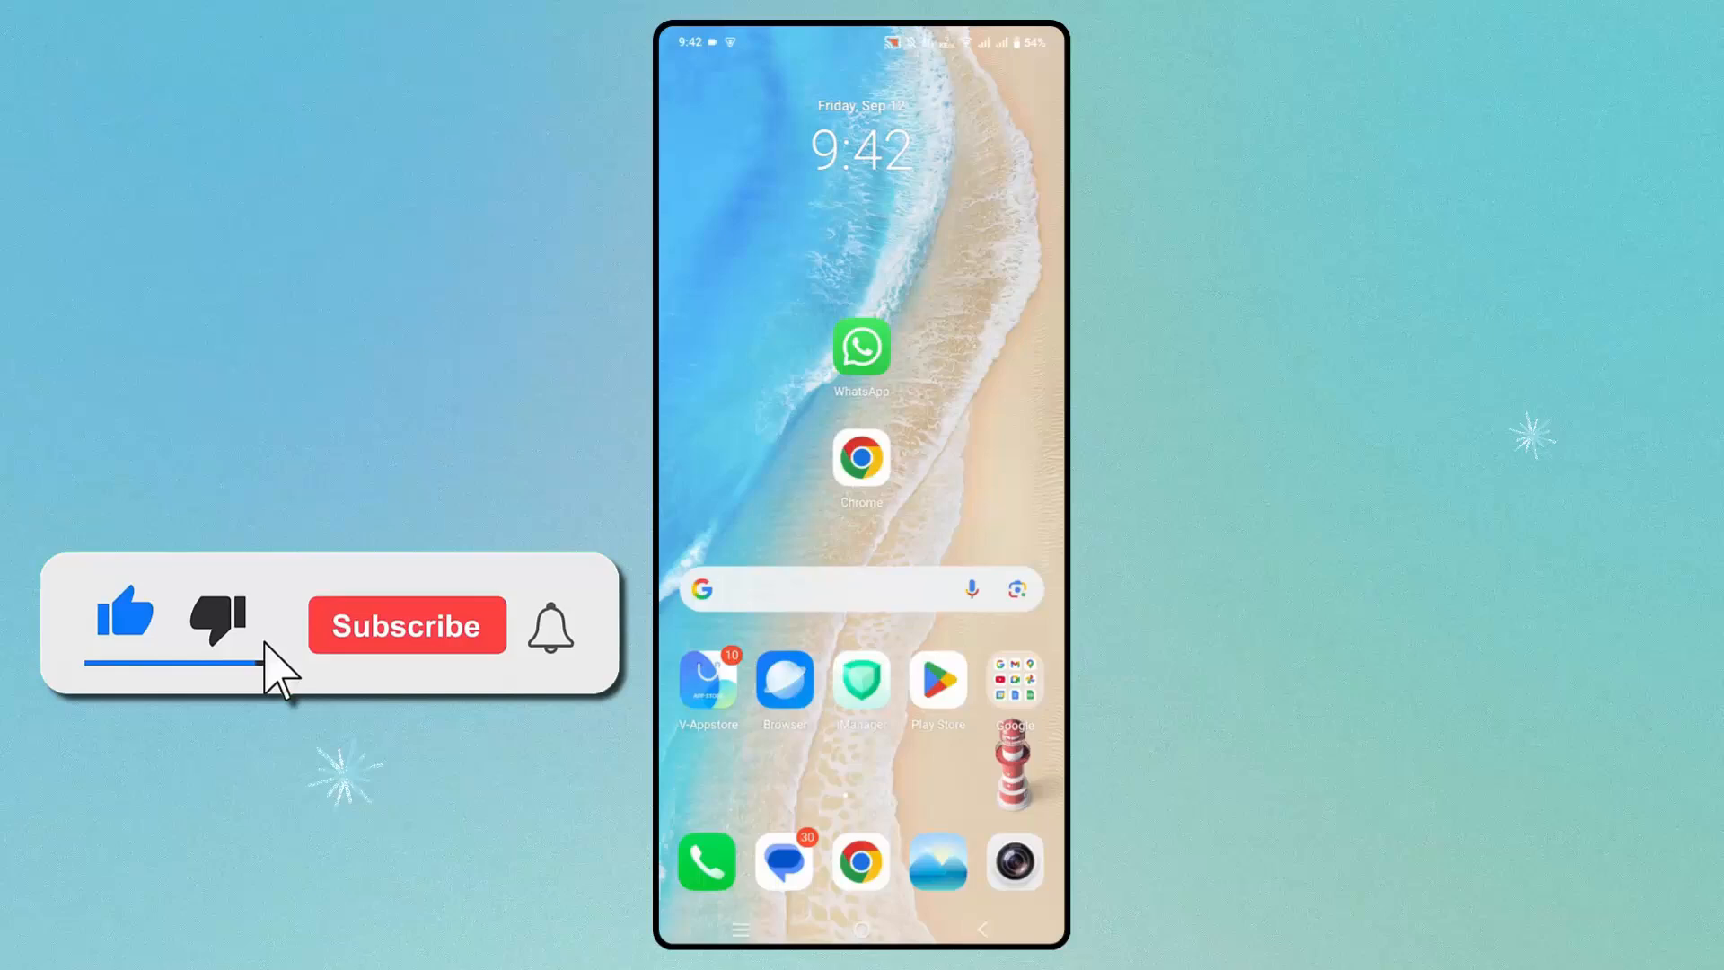
{"action": "left_click", "coordinate": [408, 625]}
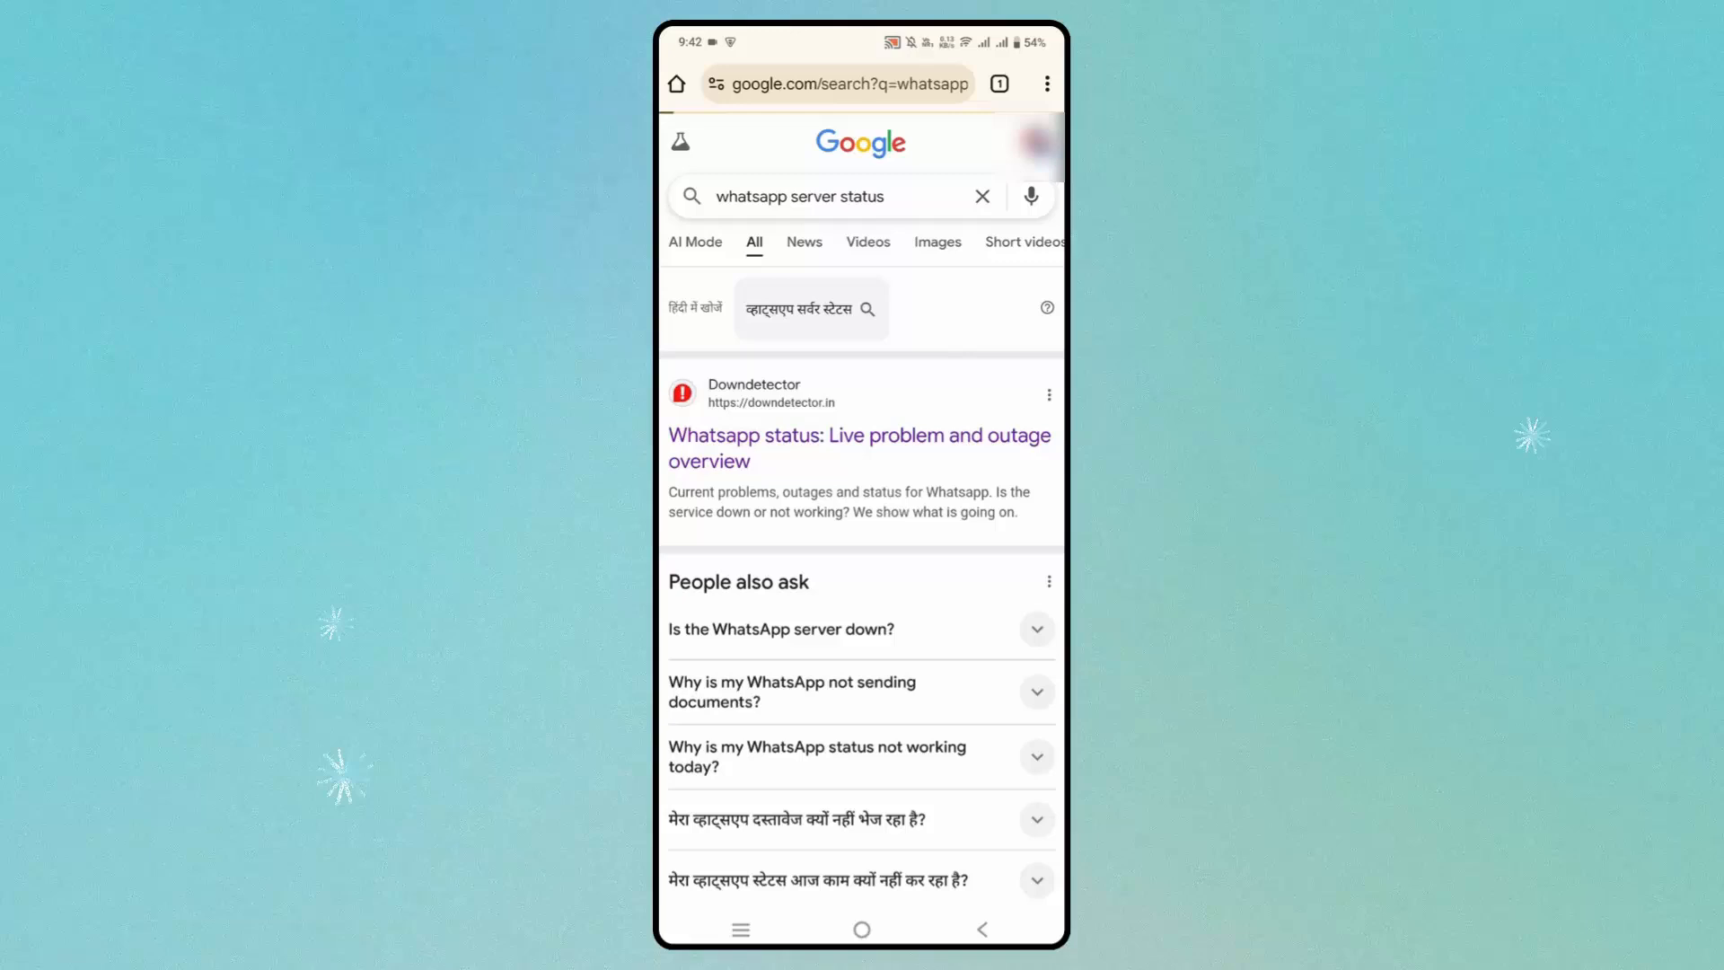
- Review Downdetector's 24-hour WhatsApp outage chart
{"action": "left_click", "coordinate": [858, 449]}
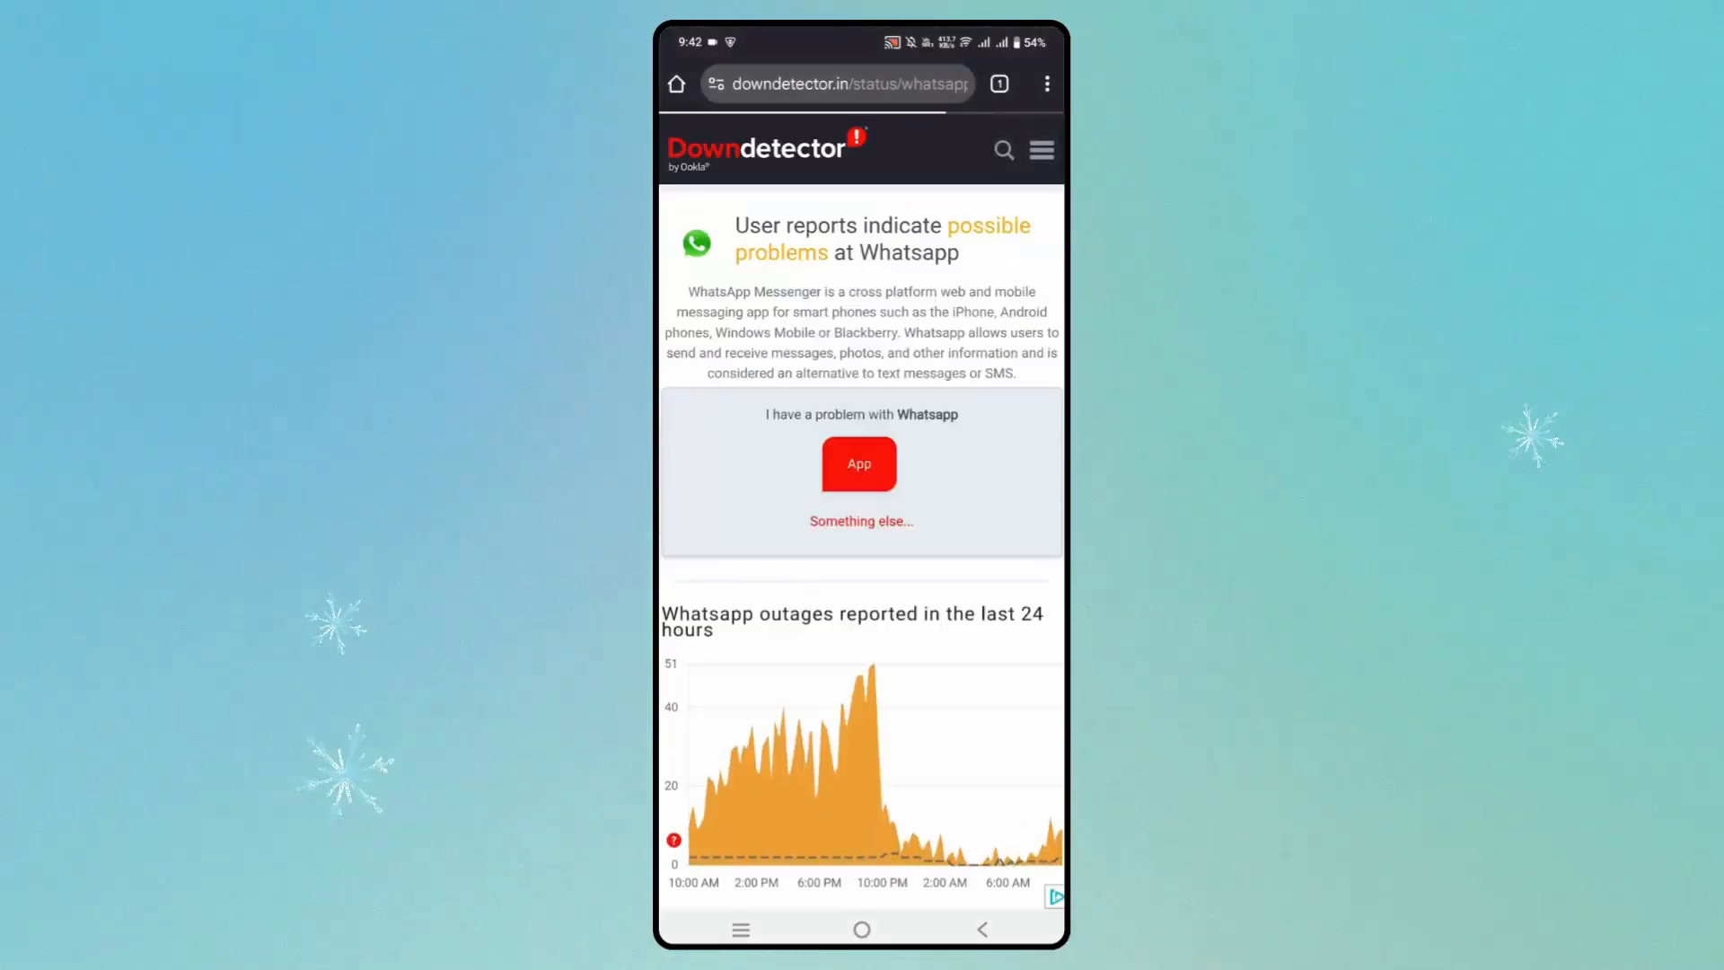
{"action": "scroll", "scroll_direction": "down", "scroll_amount": 3}
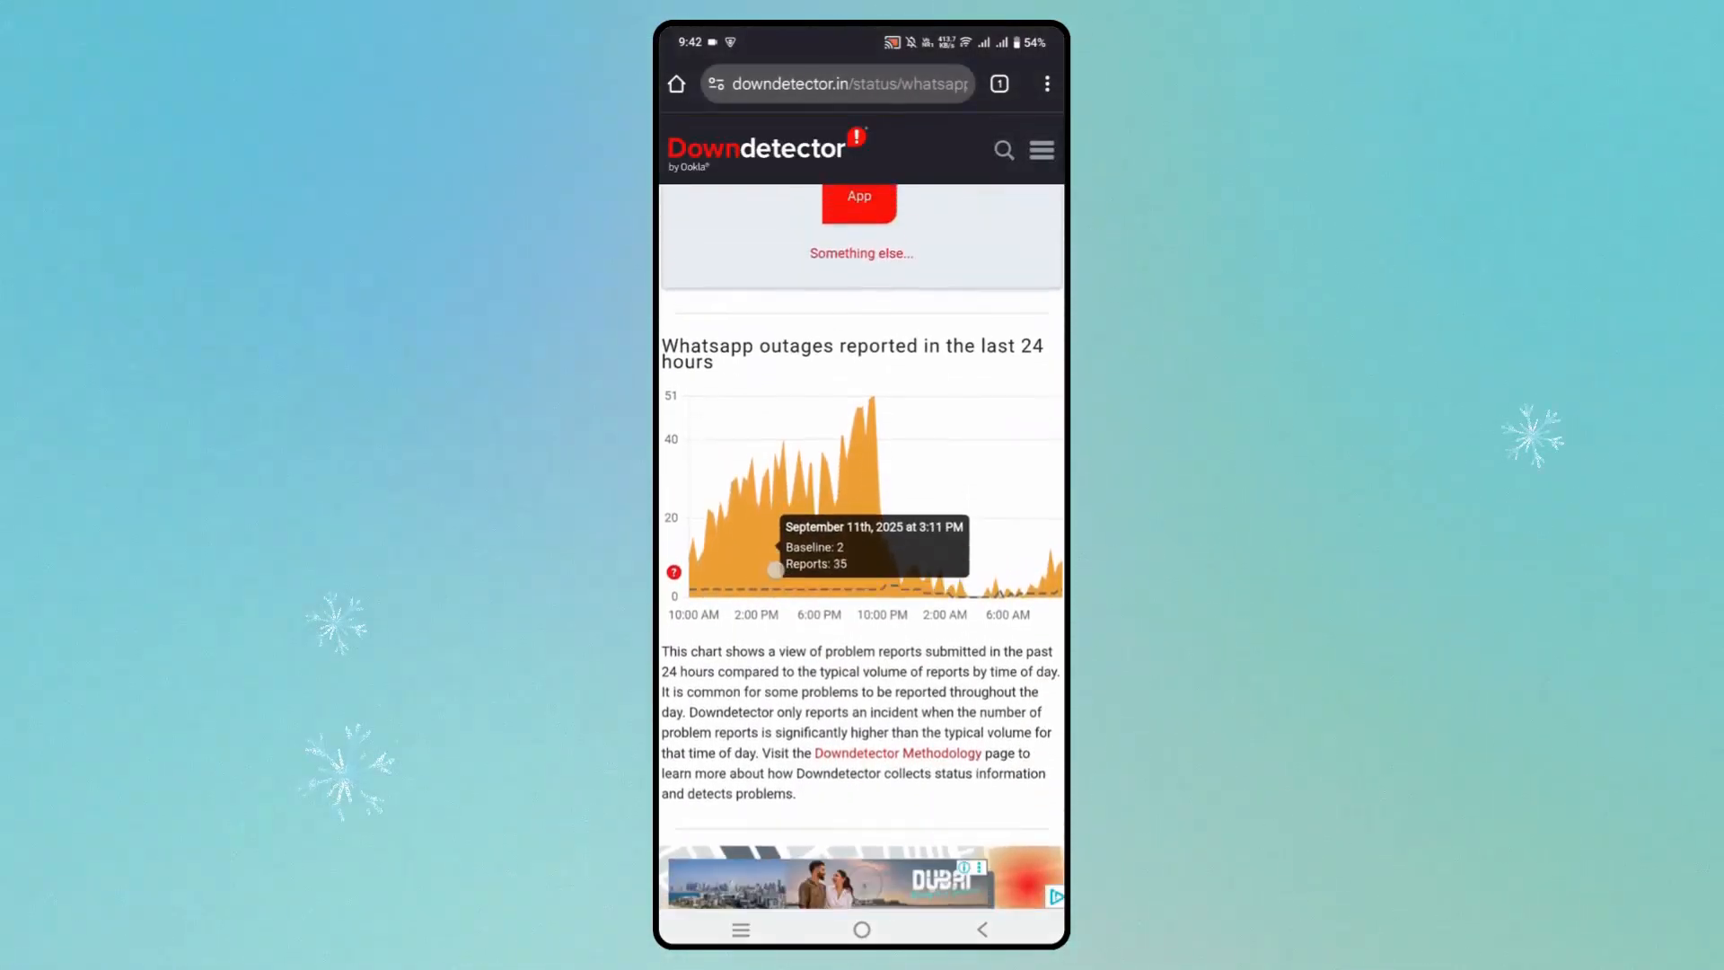
{"action": "scroll", "scroll_direction": "down", "scroll_amount": 3}
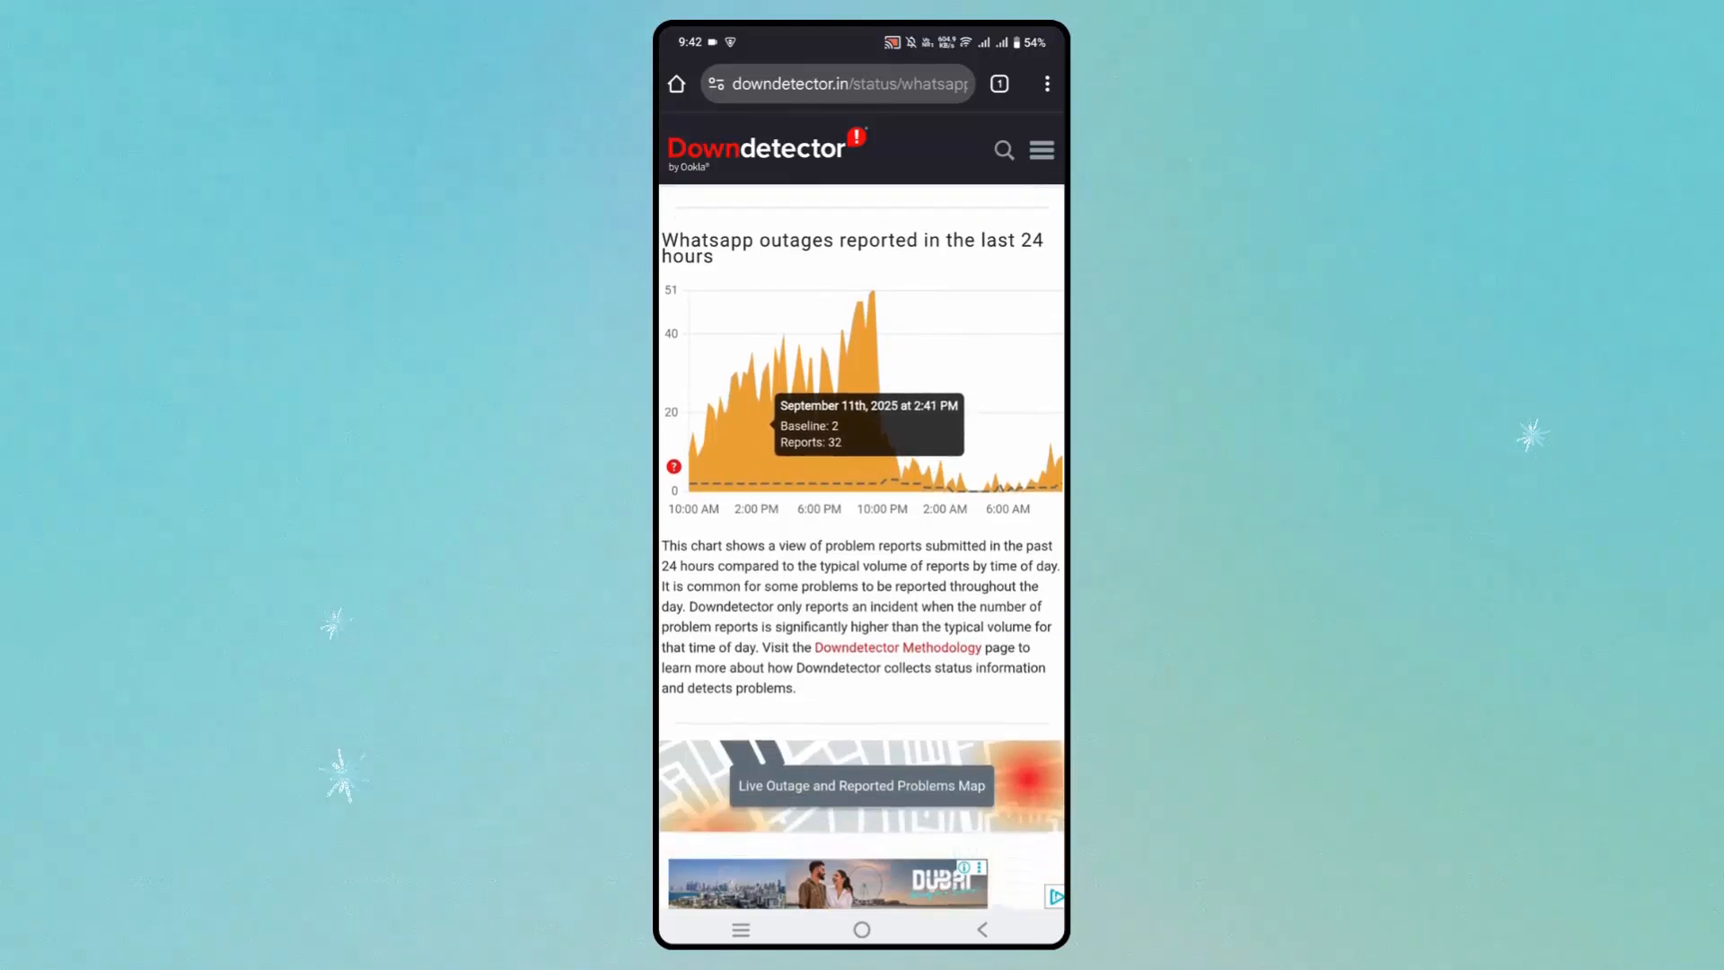
{"action": "scroll", "scroll_direction": "down", "scroll_amount": 3}
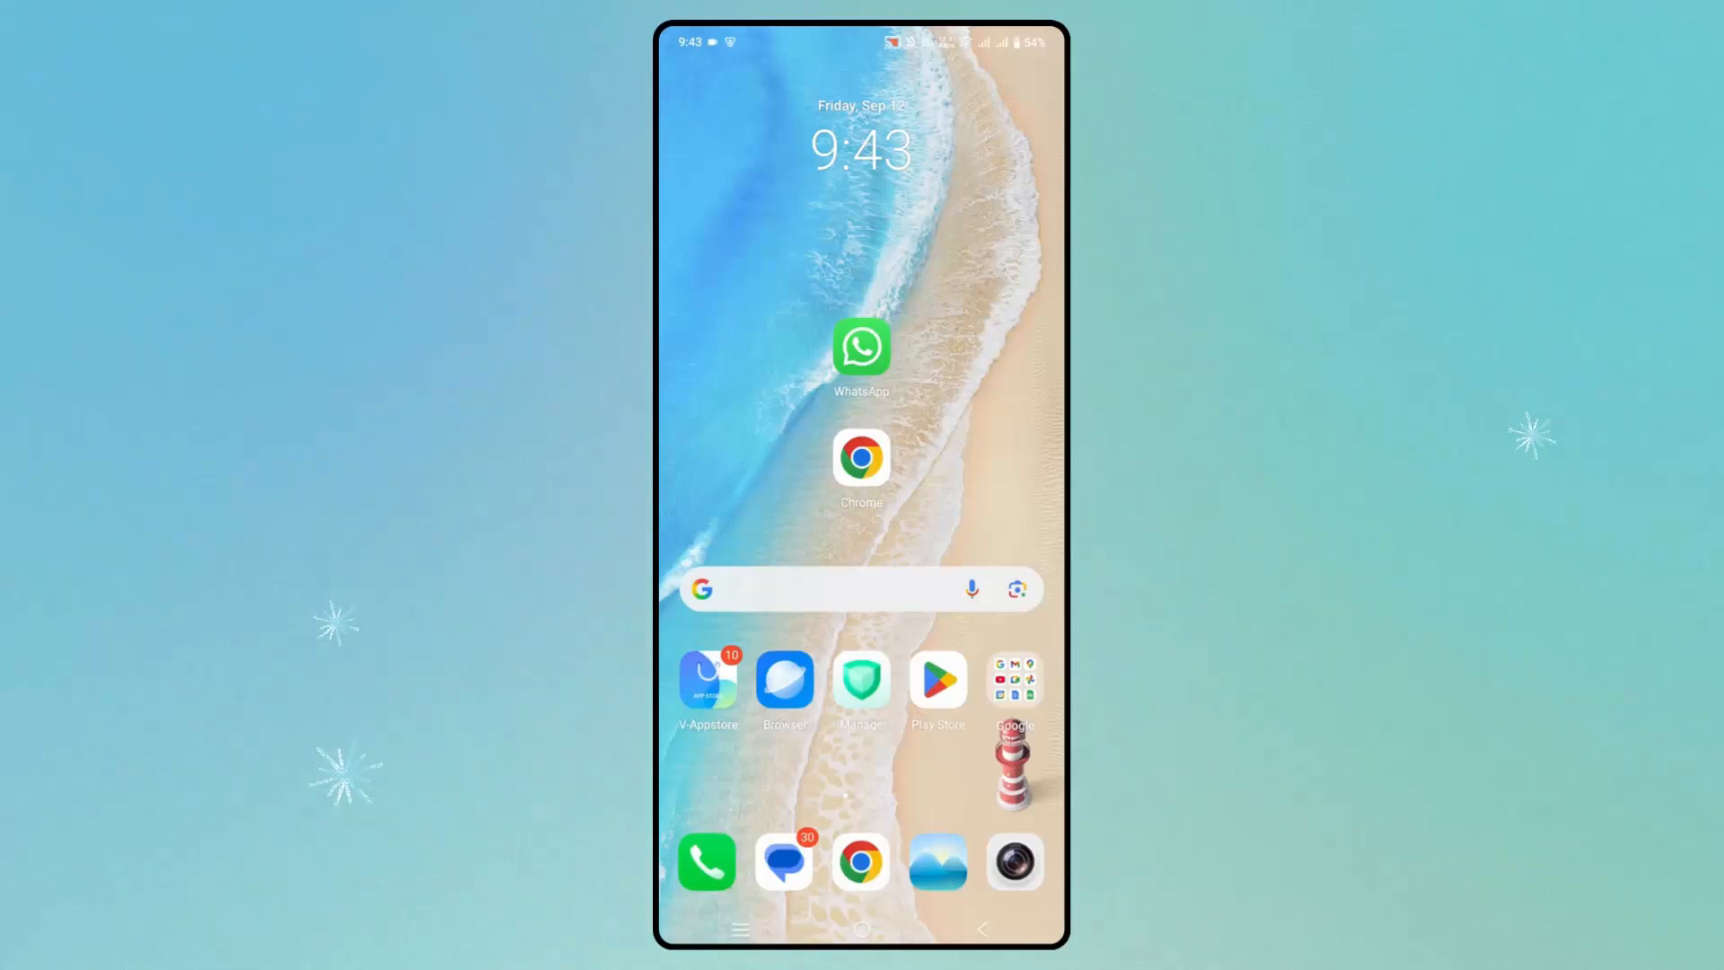
{"action": "scroll", "scroll_direction": "down", "scroll_amount": 3}
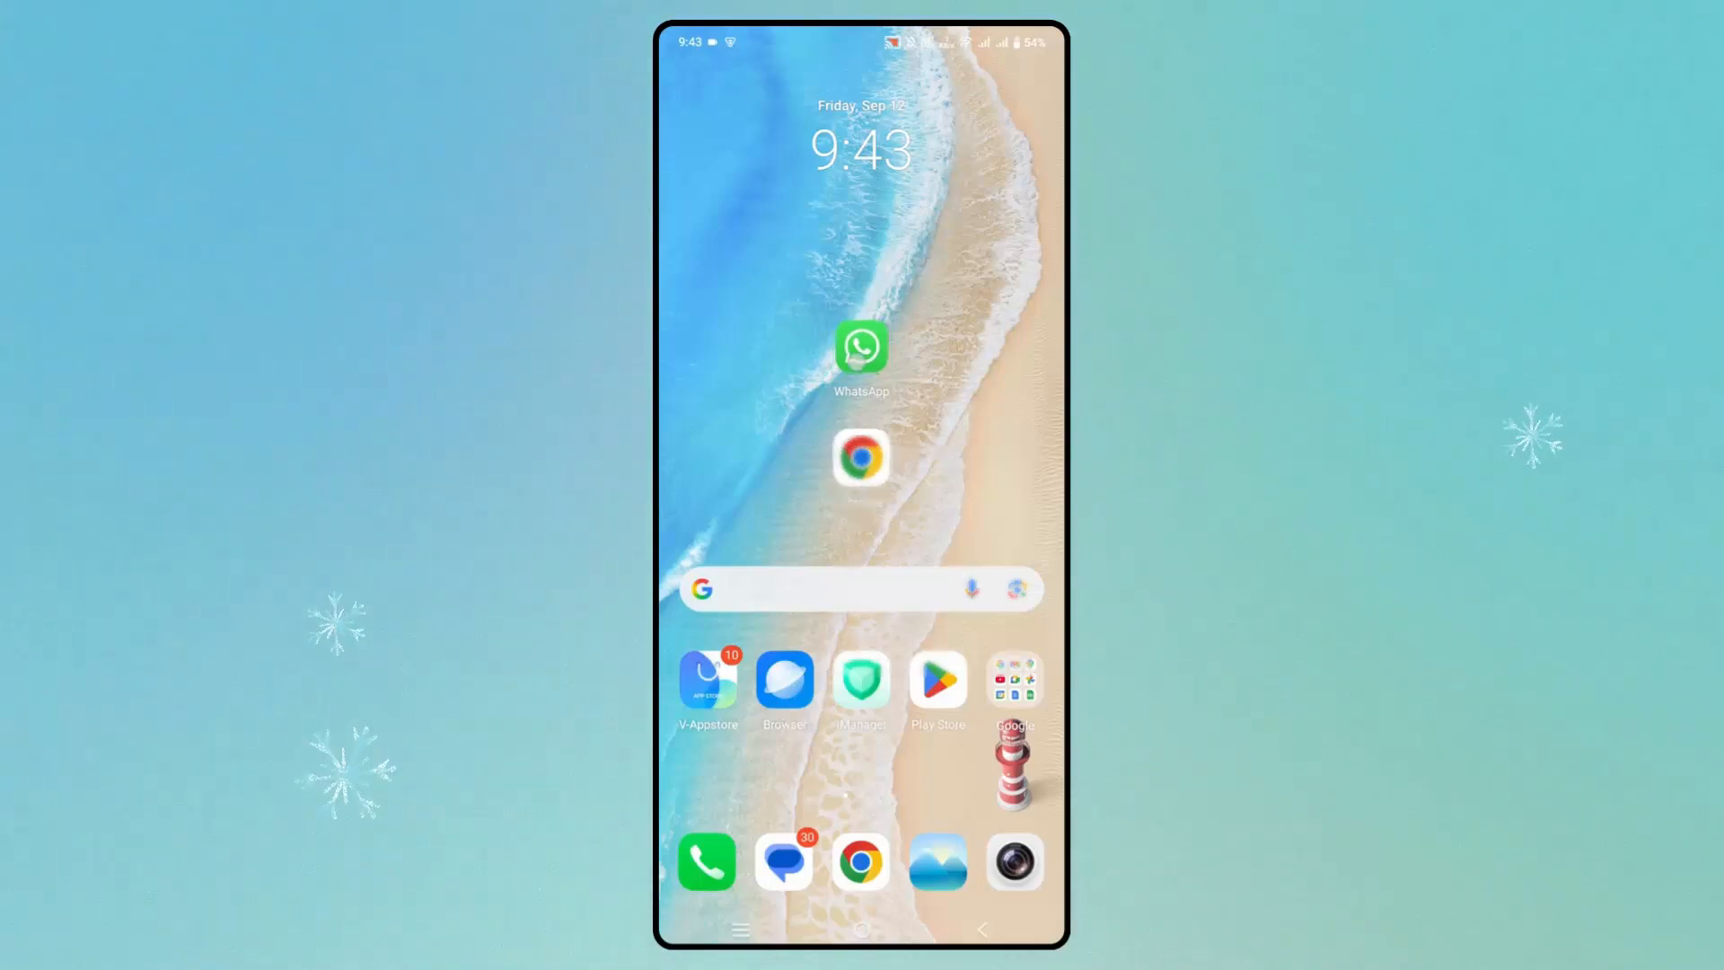
- Force stop WhatsApp from its App info page in Settings
{"action": "left_click", "coordinate": [862, 346]}
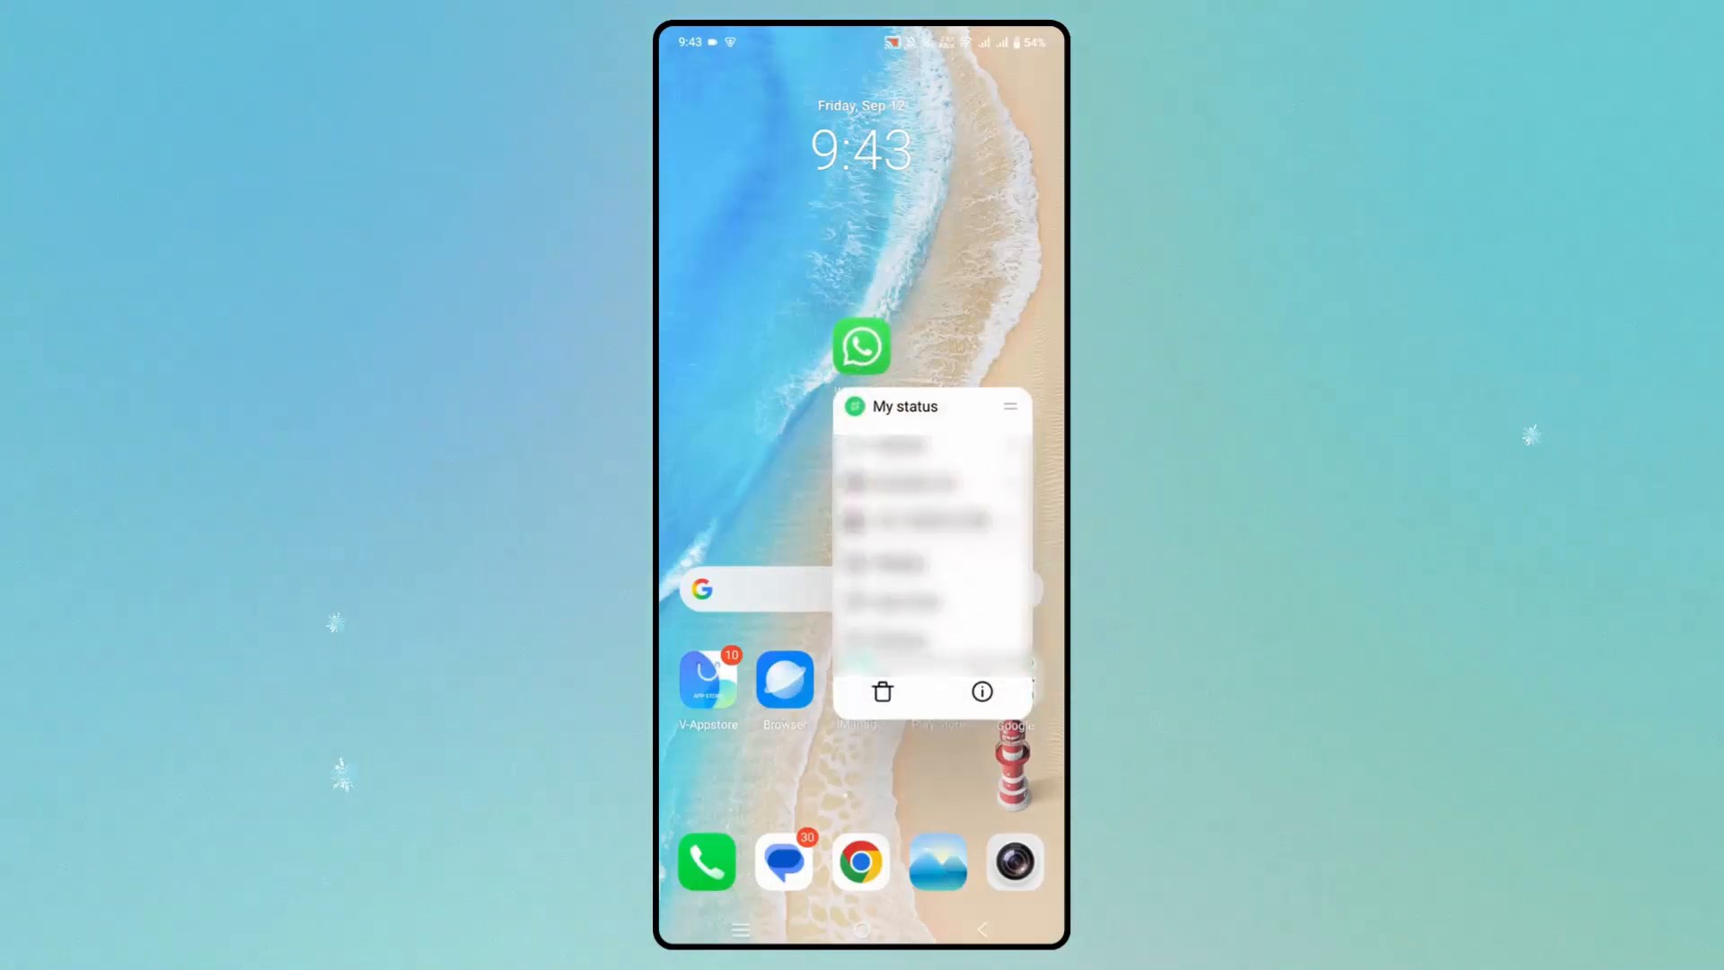
{"action": "left_click", "coordinate": [980, 692]}
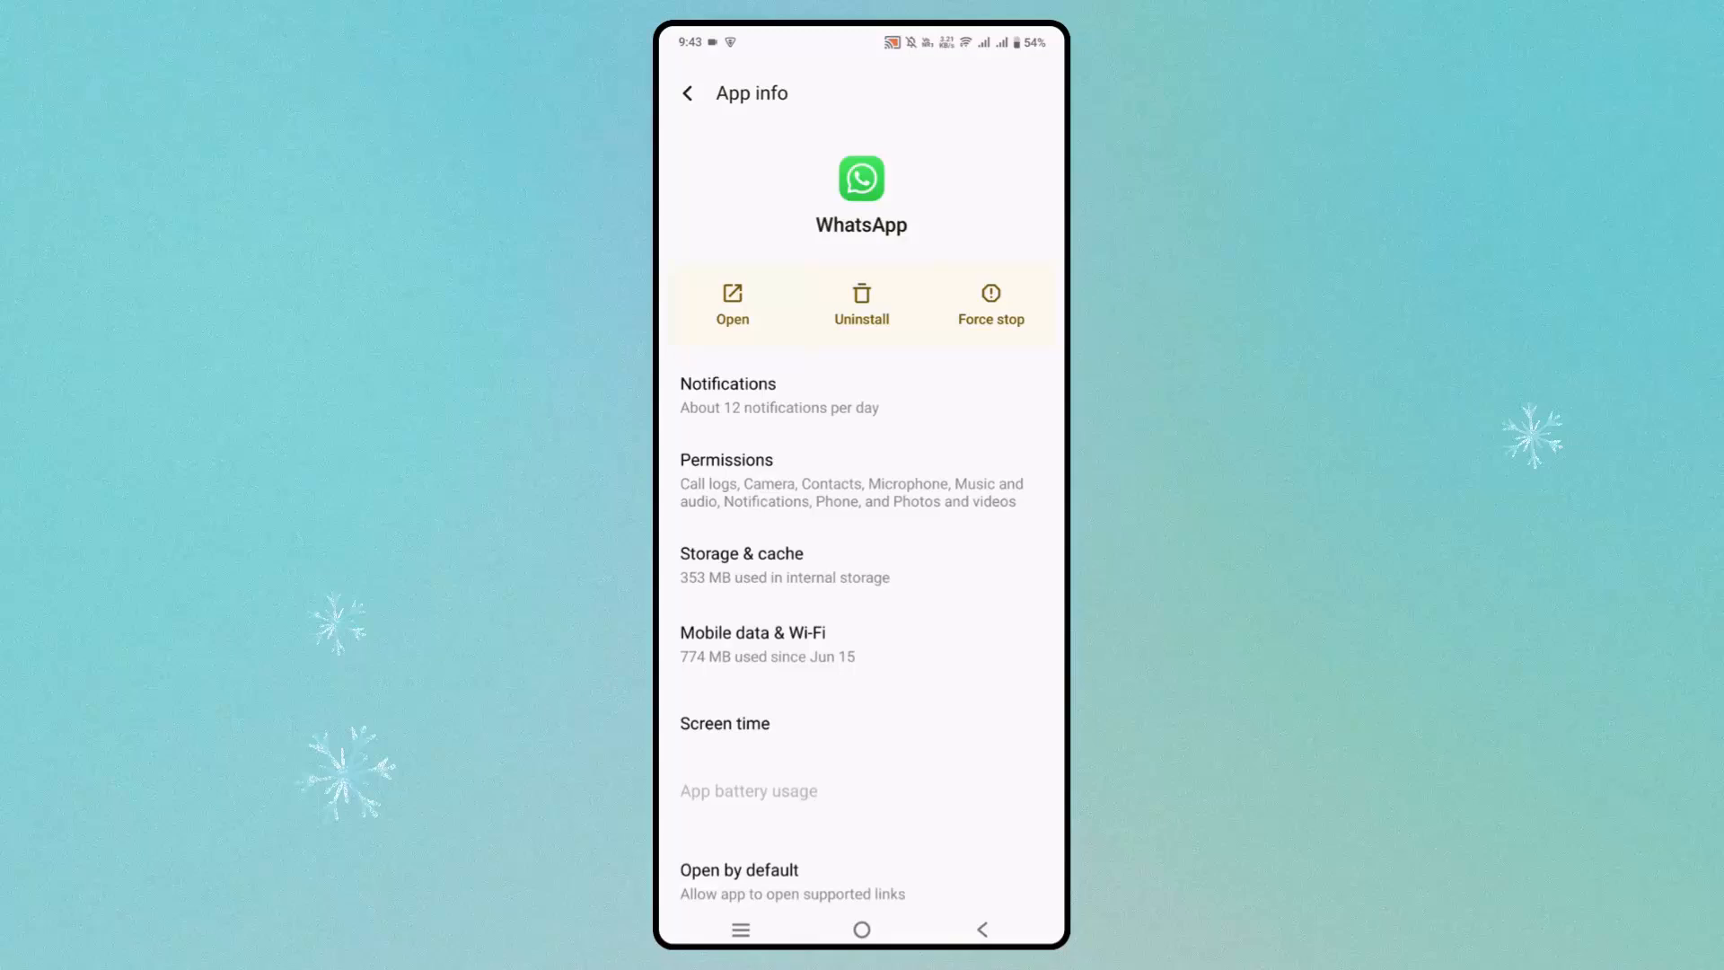
{"action": "left_click", "coordinate": [991, 301]}
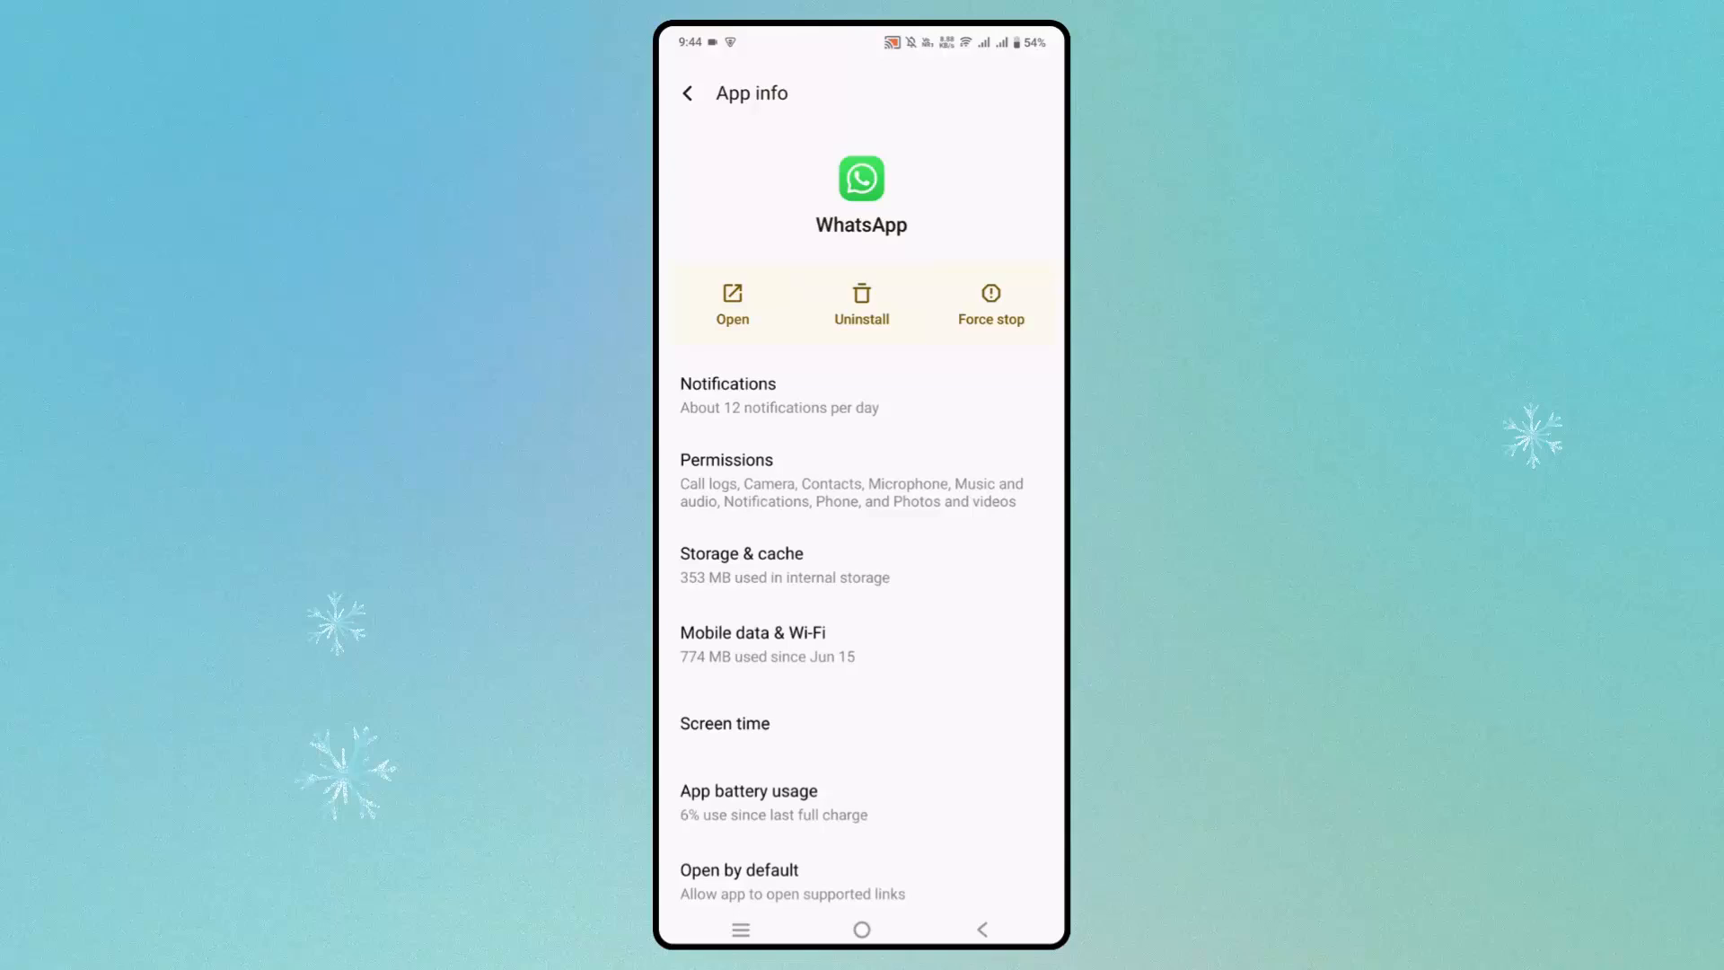
- Clear WhatsApp's cached data from its Storage & cache page
{"action": "left_click", "coordinate": [739, 553]}
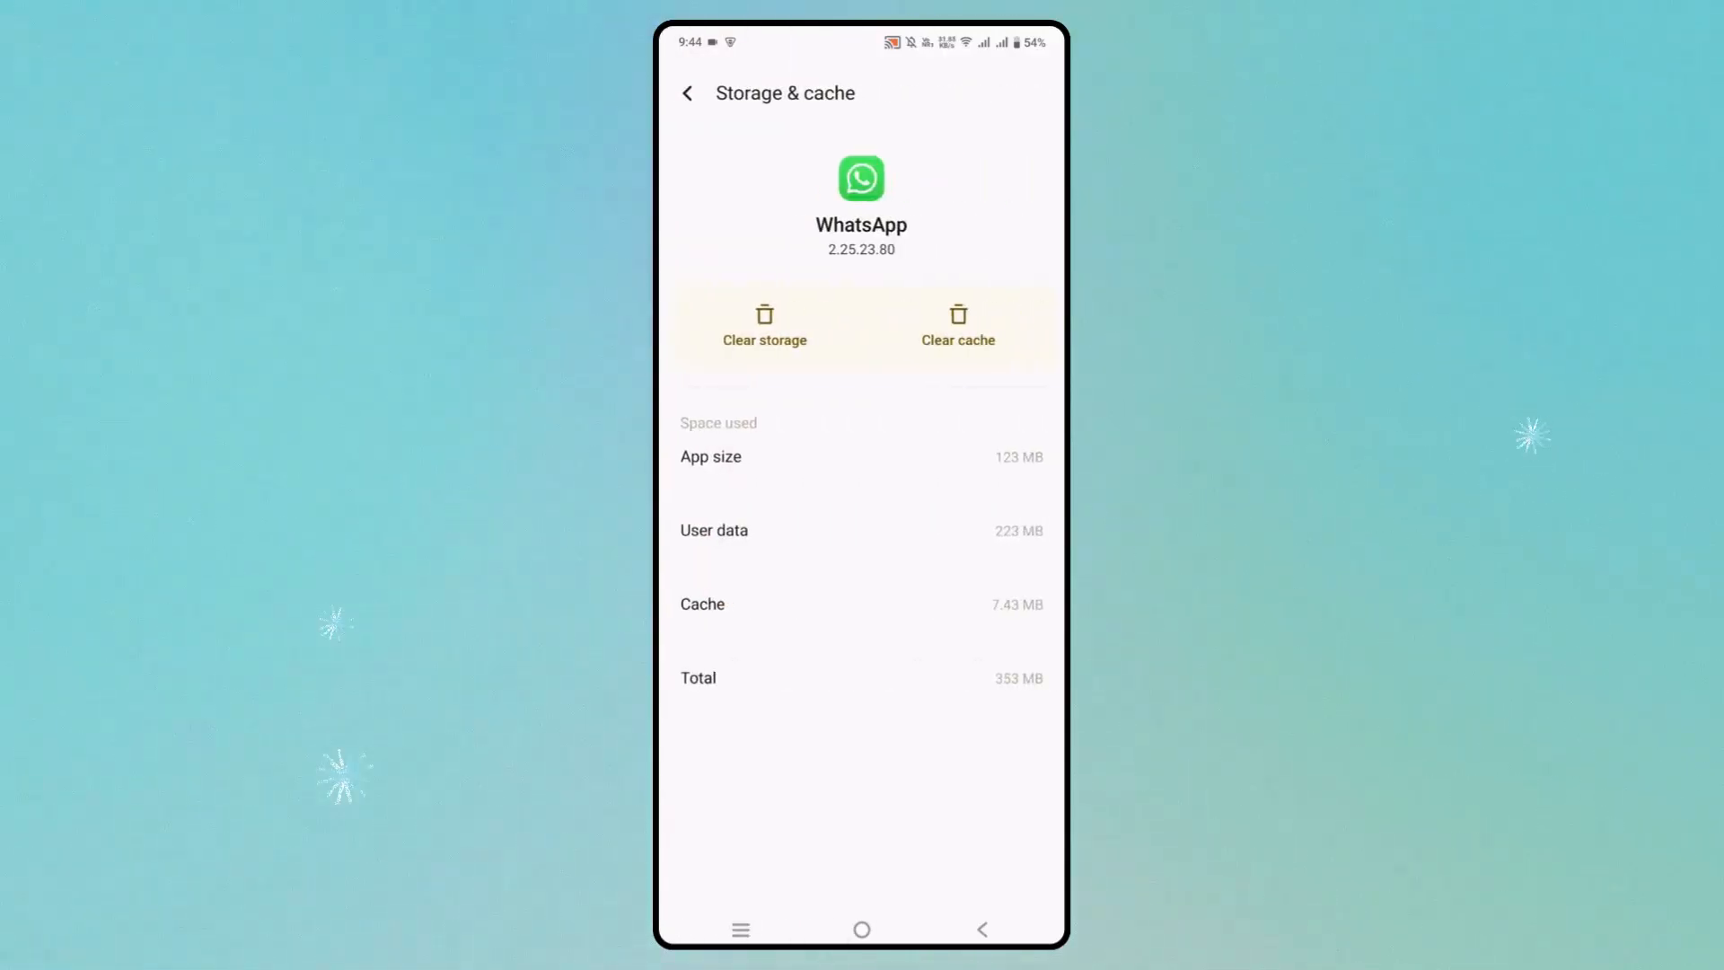
{"action": "left_click", "coordinate": [959, 327]}
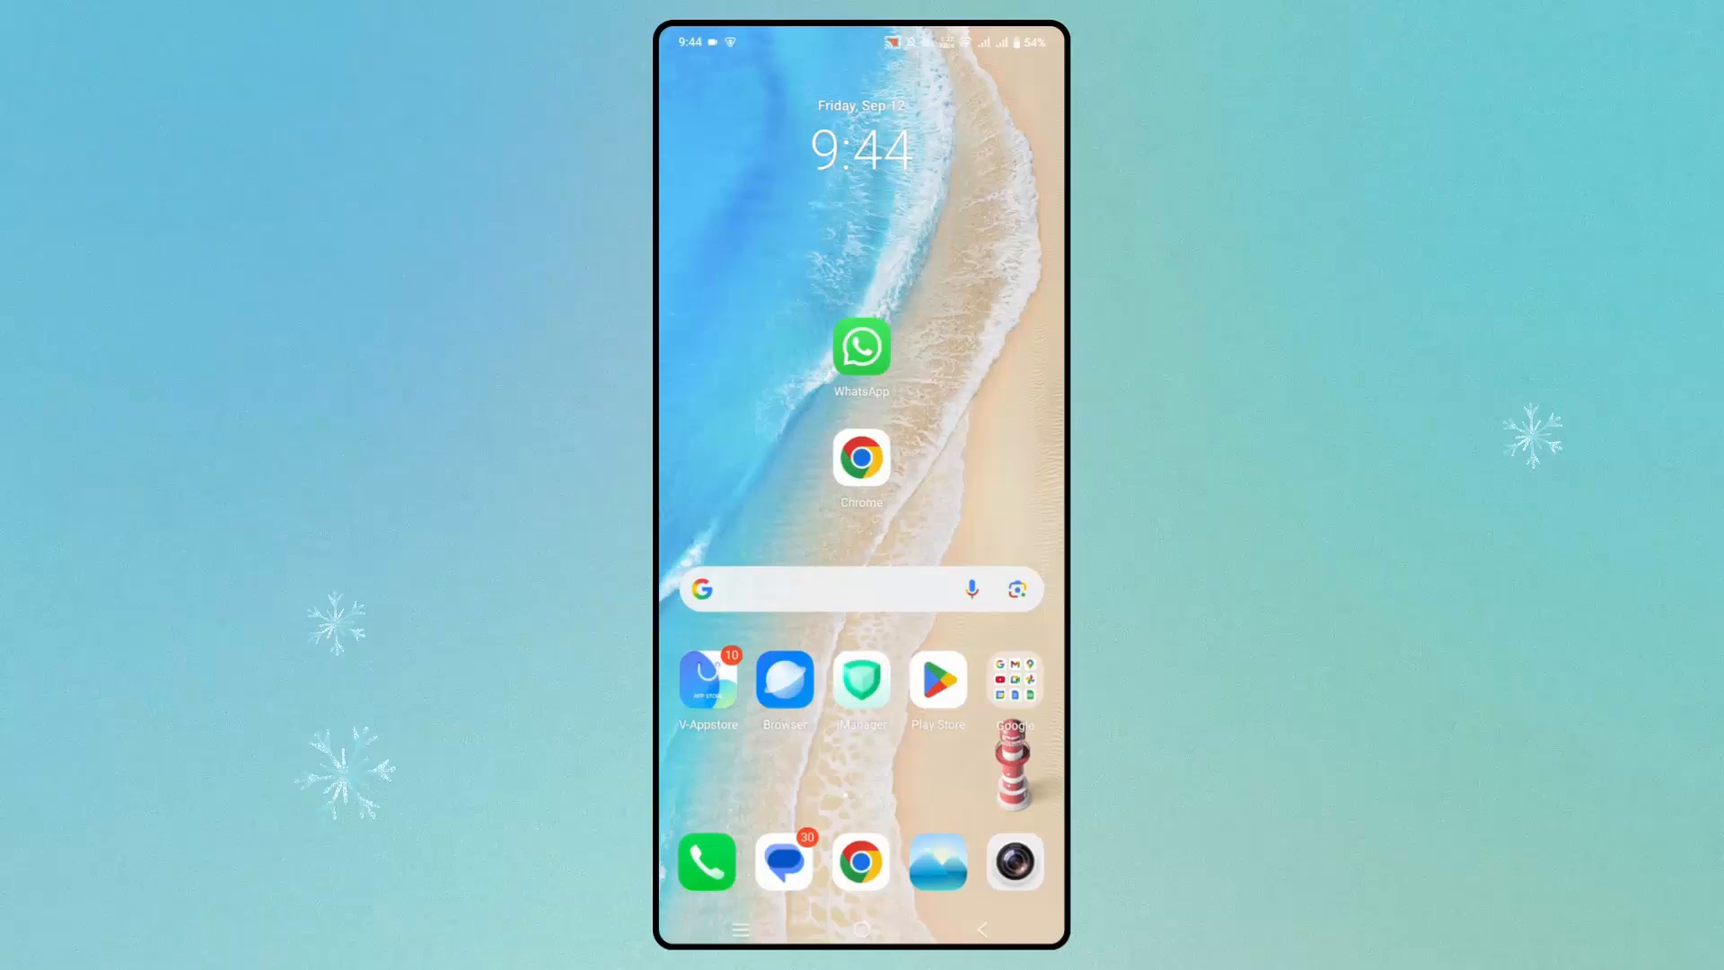
- Start the WhatsApp Messenger update in Play Store, leaving it Pending
{"action": "left_click", "coordinate": [938, 679]}
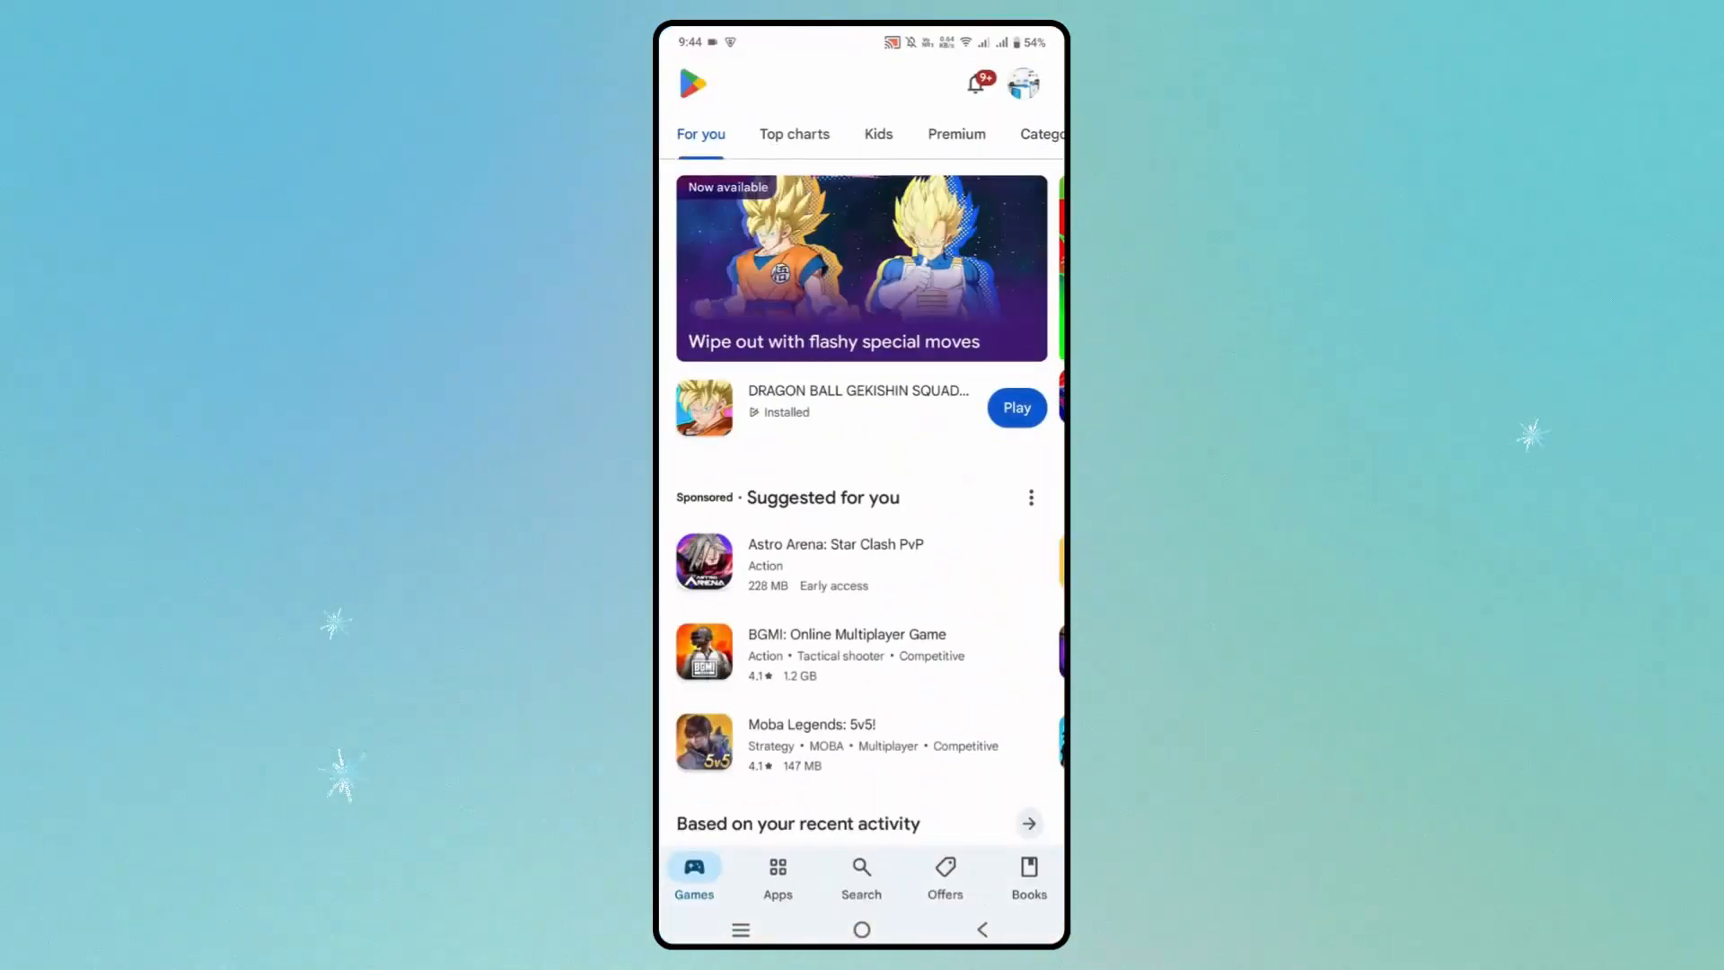
{"action": "left_click", "coordinate": [861, 869]}
{"action": "type", "text": "w"}
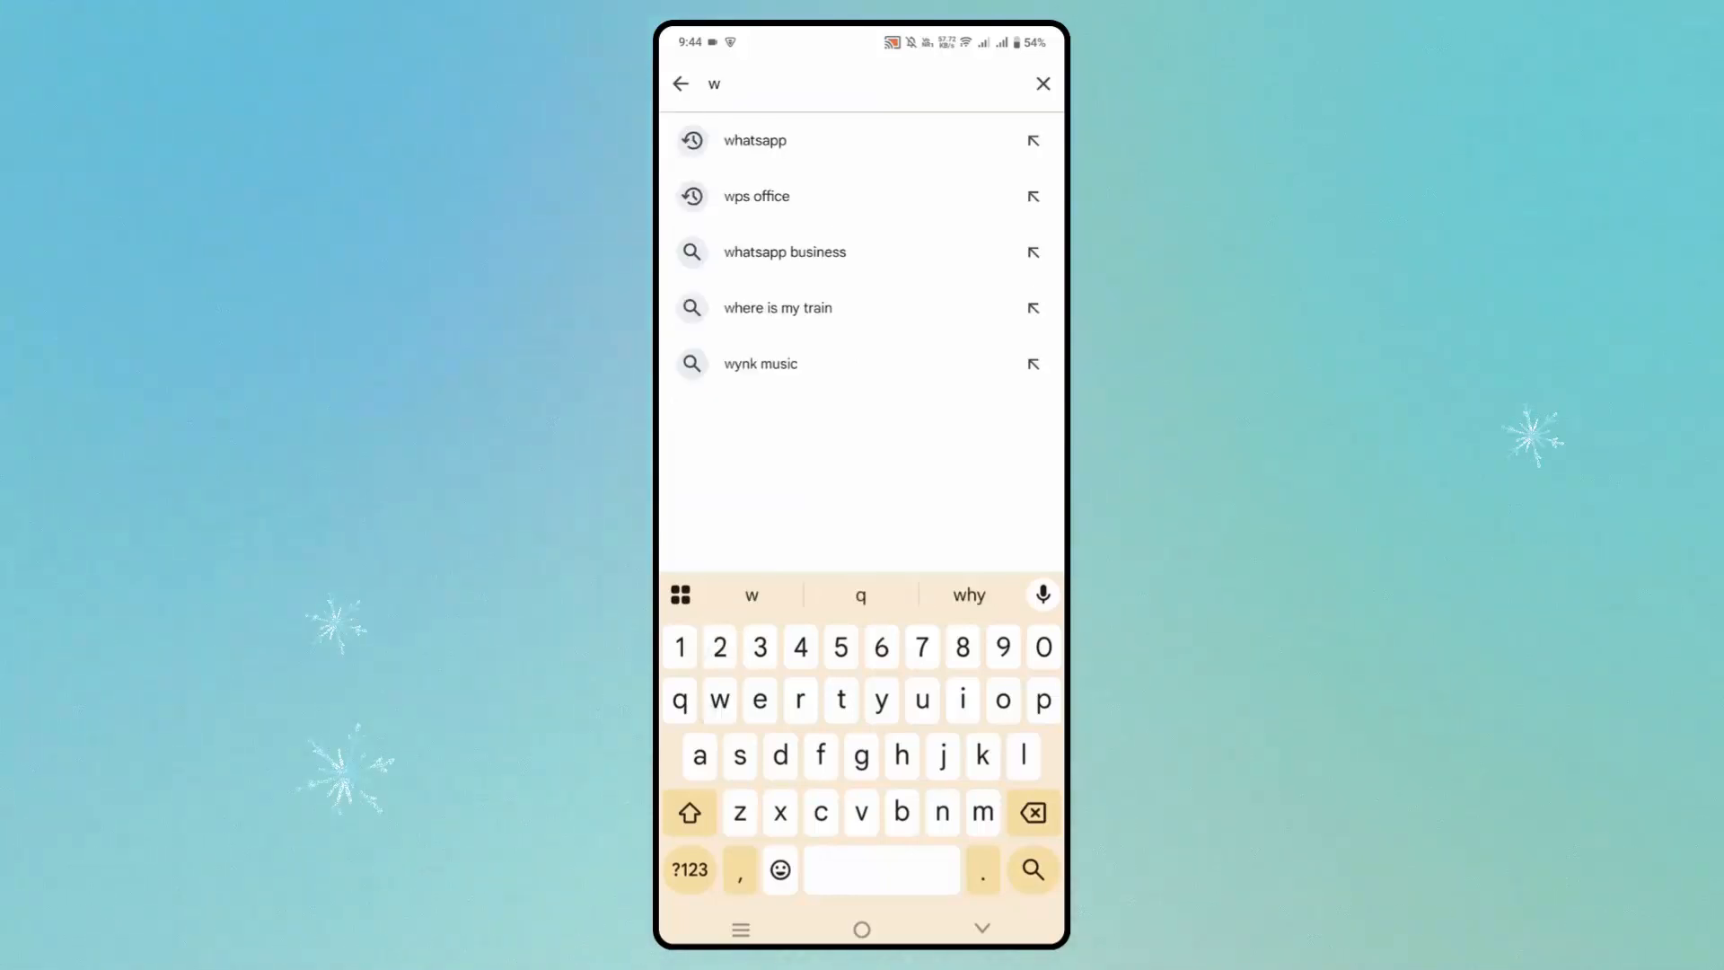
{"action": "left_click", "coordinate": [755, 140]}
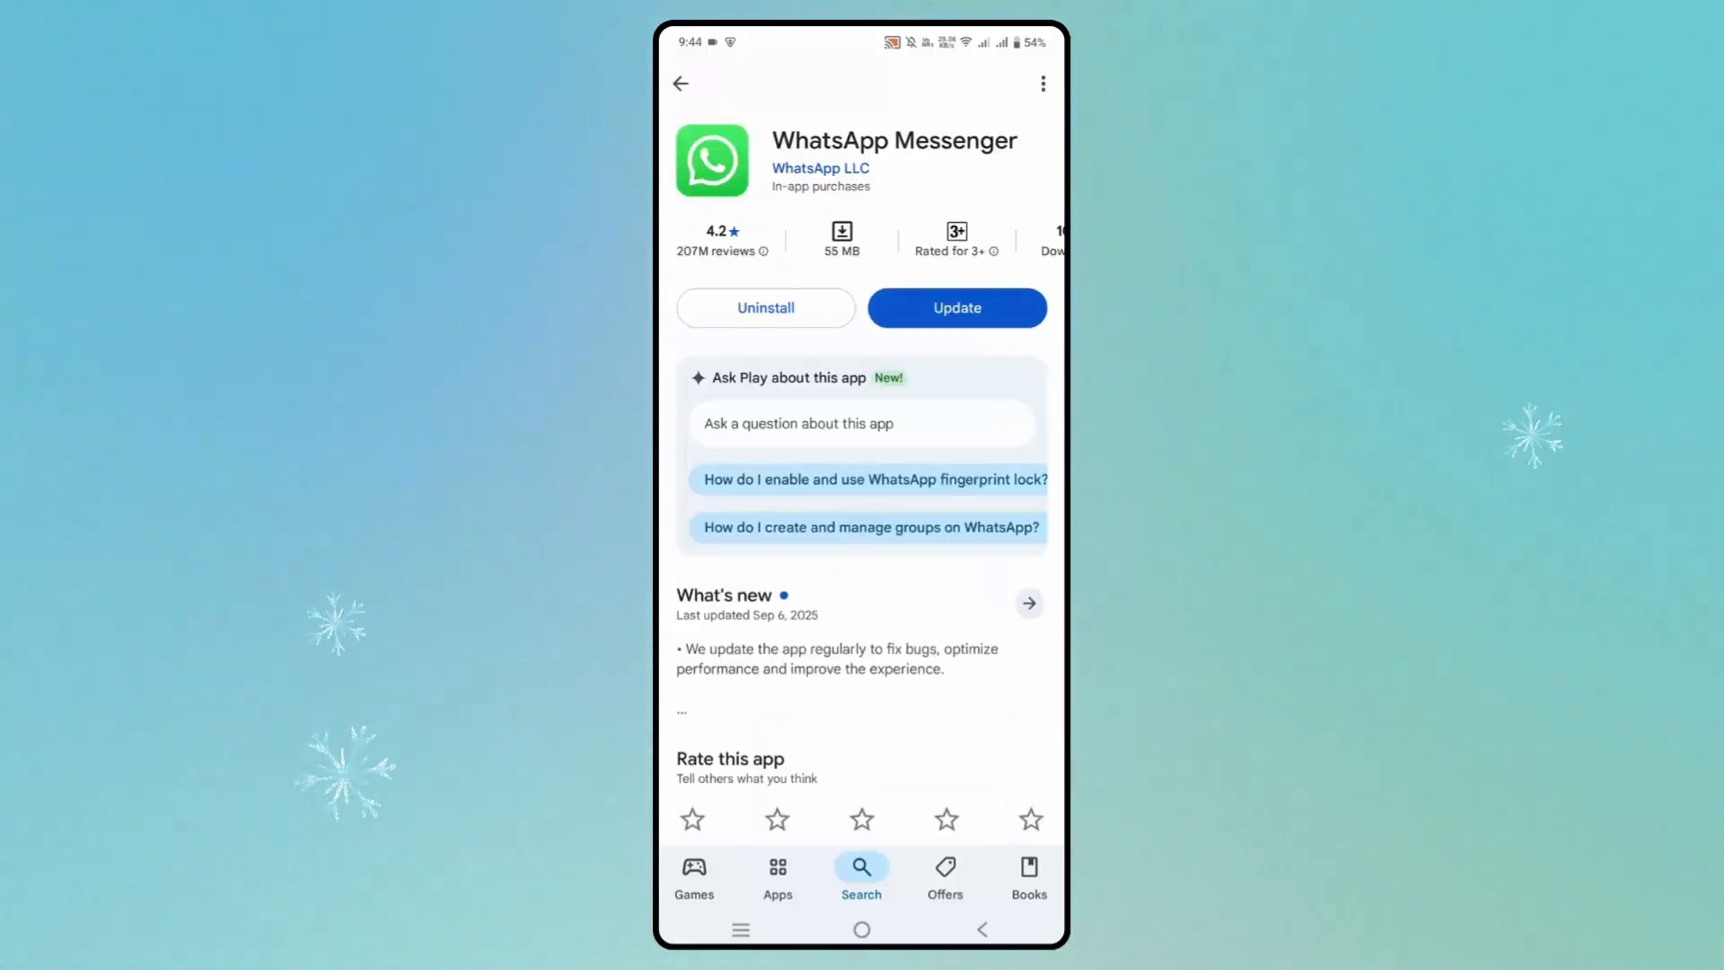
{"action": "left_click", "coordinate": [942, 309]}
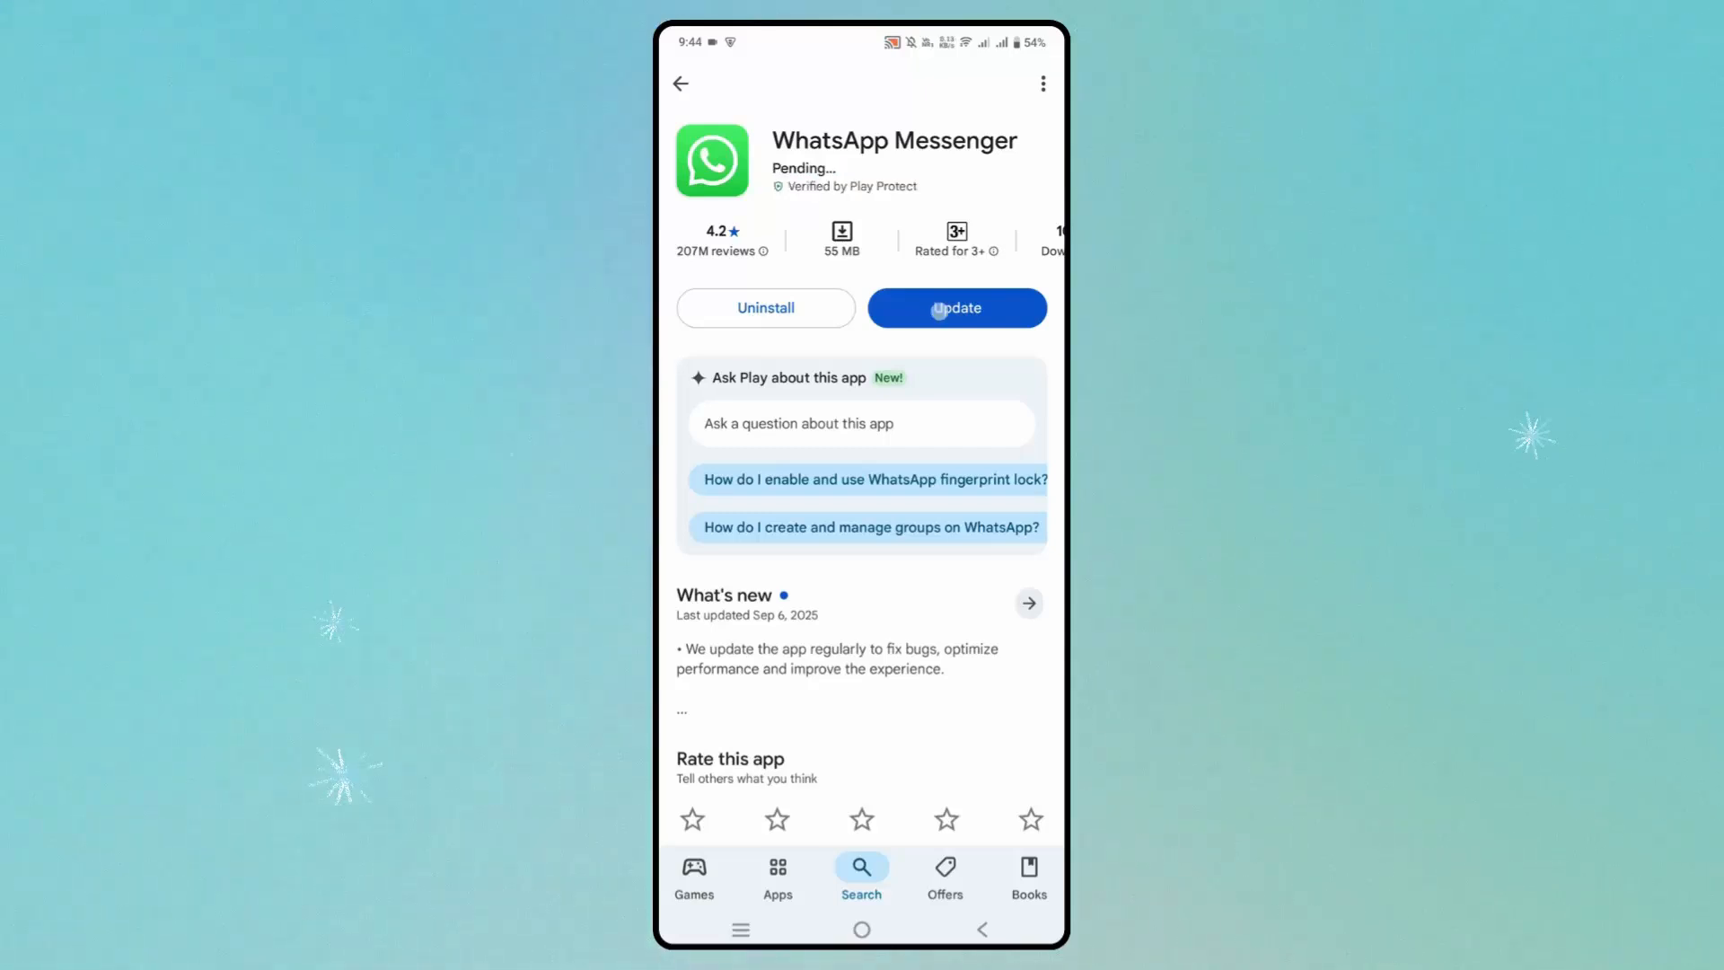
{"action": "left_click", "coordinate": [956, 309]}
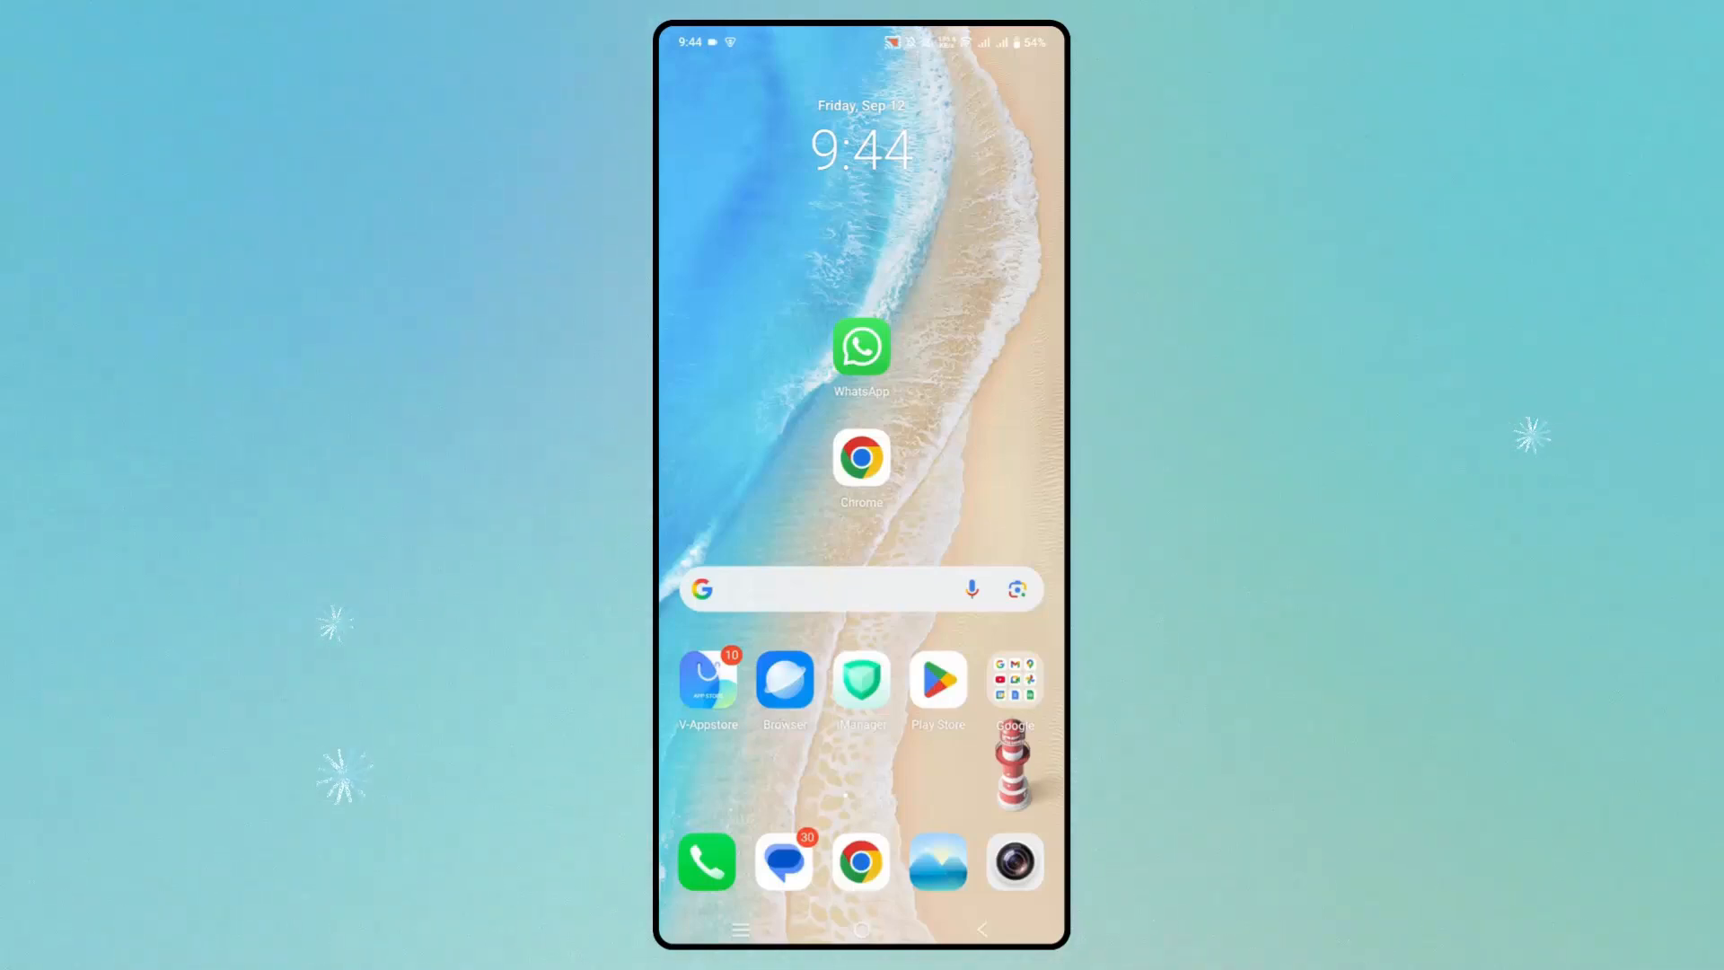
- Reach WhatsApp's Help Center through its Settings and Help pages
{"action": "left_click", "coordinate": [862, 348]}
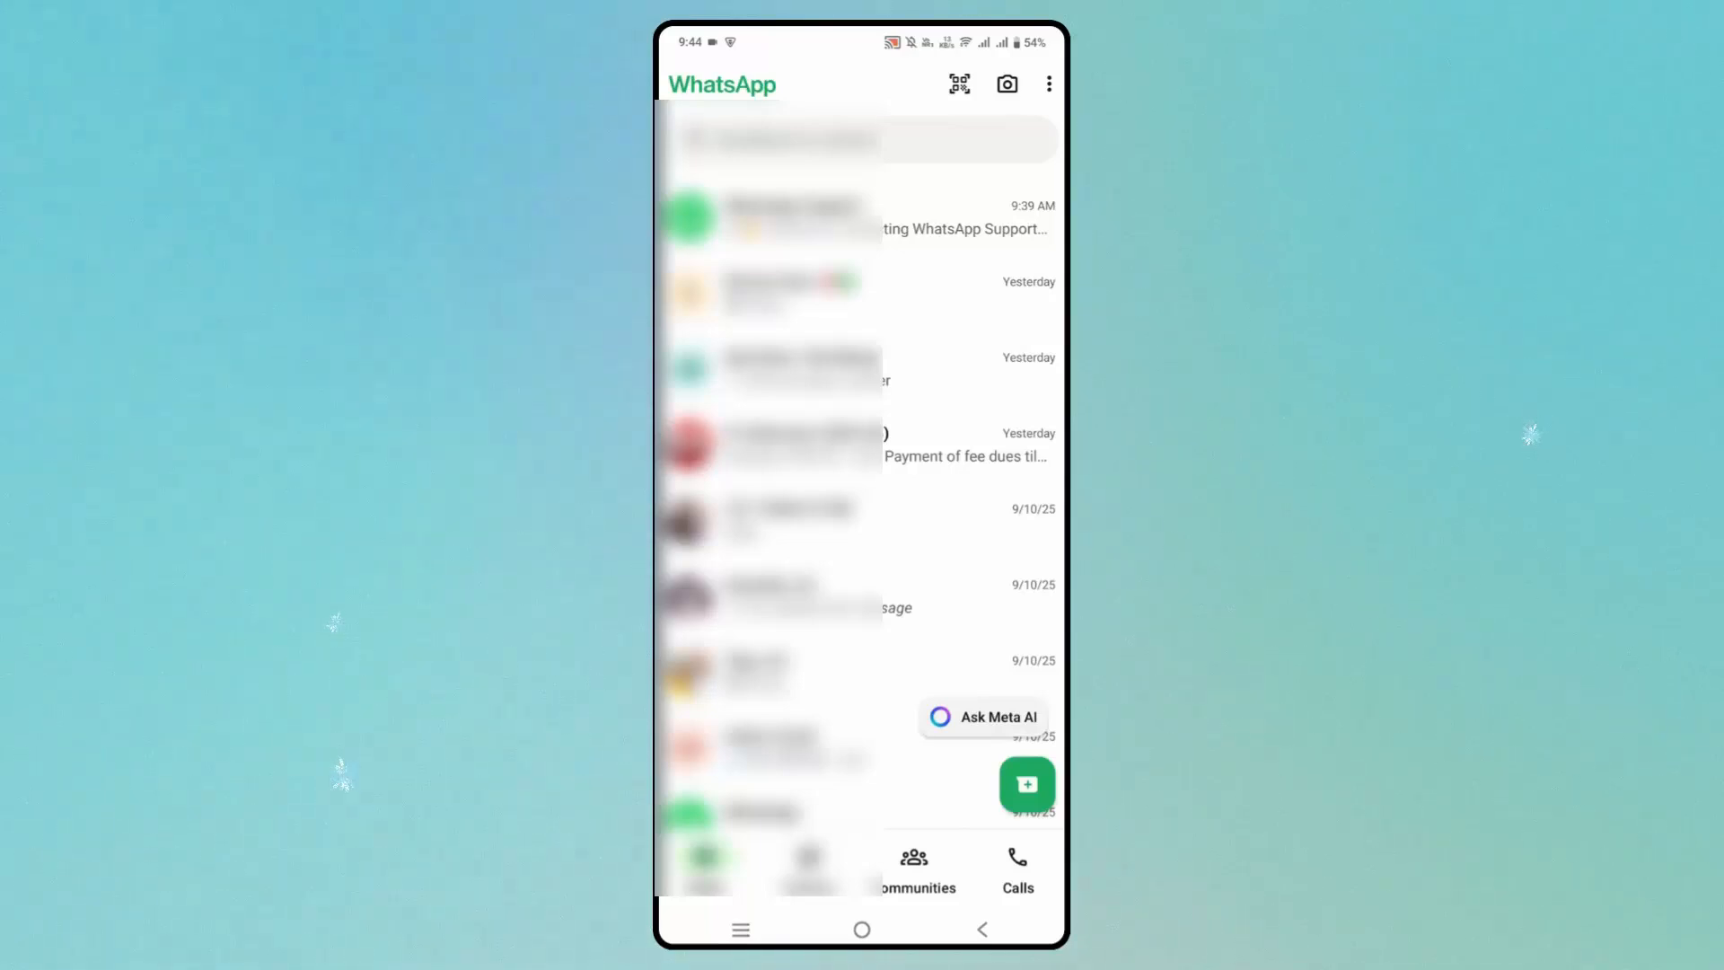
{"action": "left_click", "coordinate": [1049, 83]}
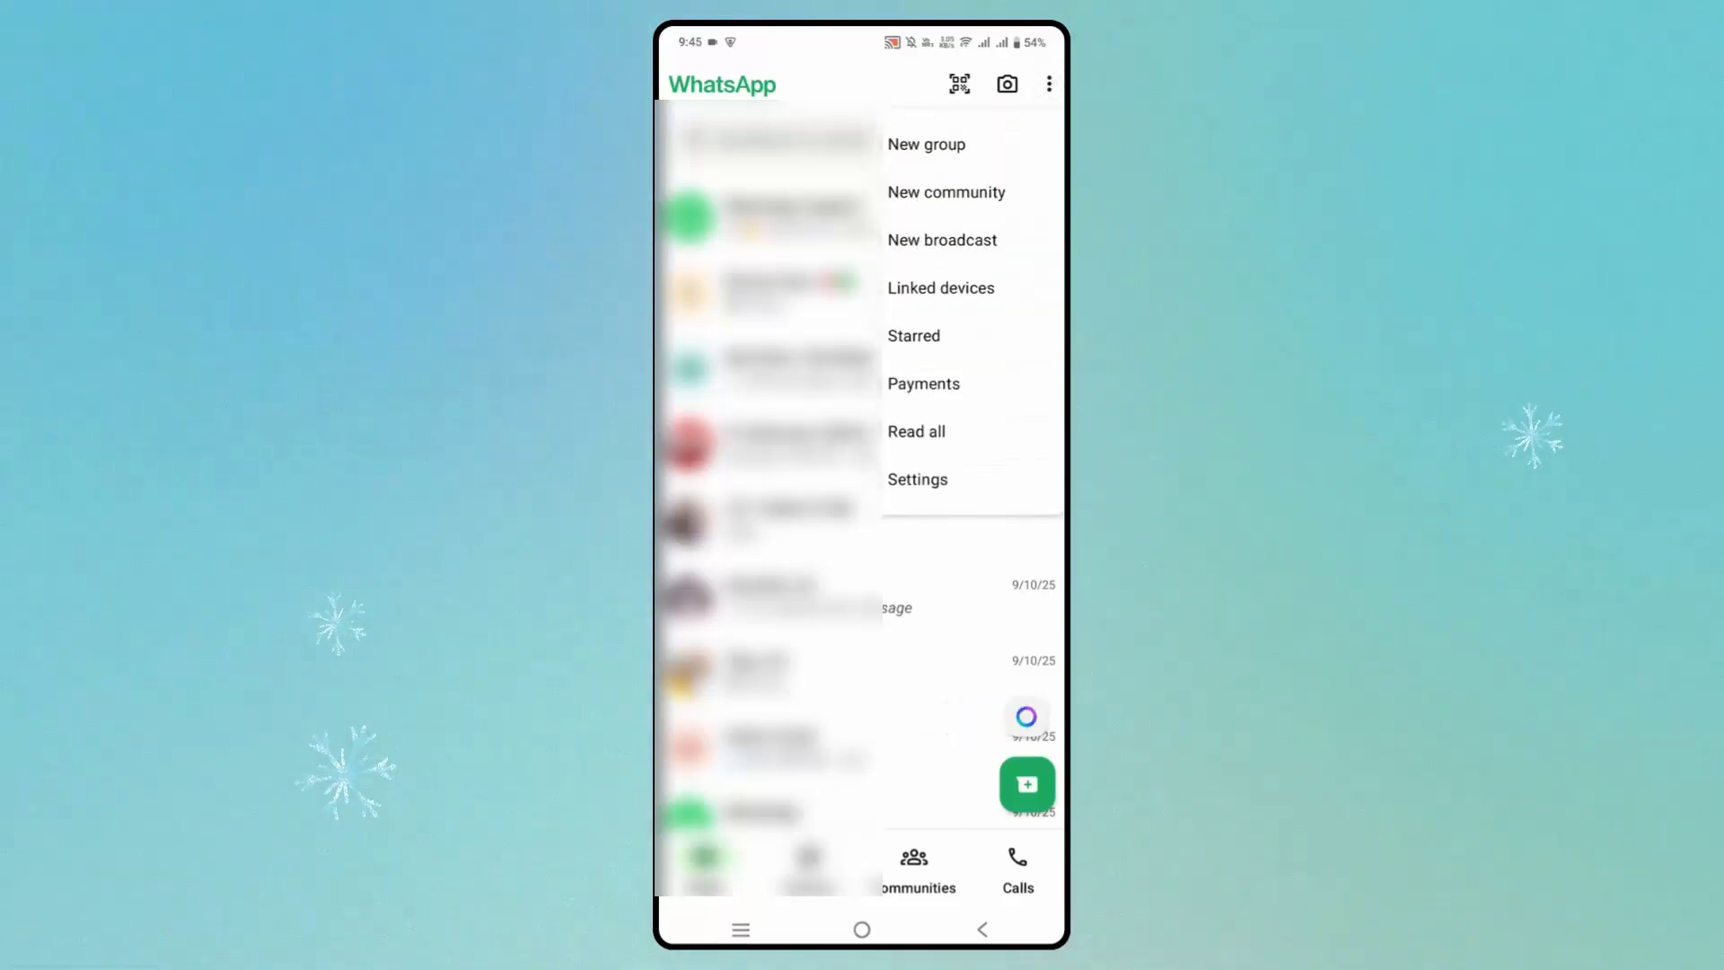
{"action": "left_click", "coordinate": [917, 479]}
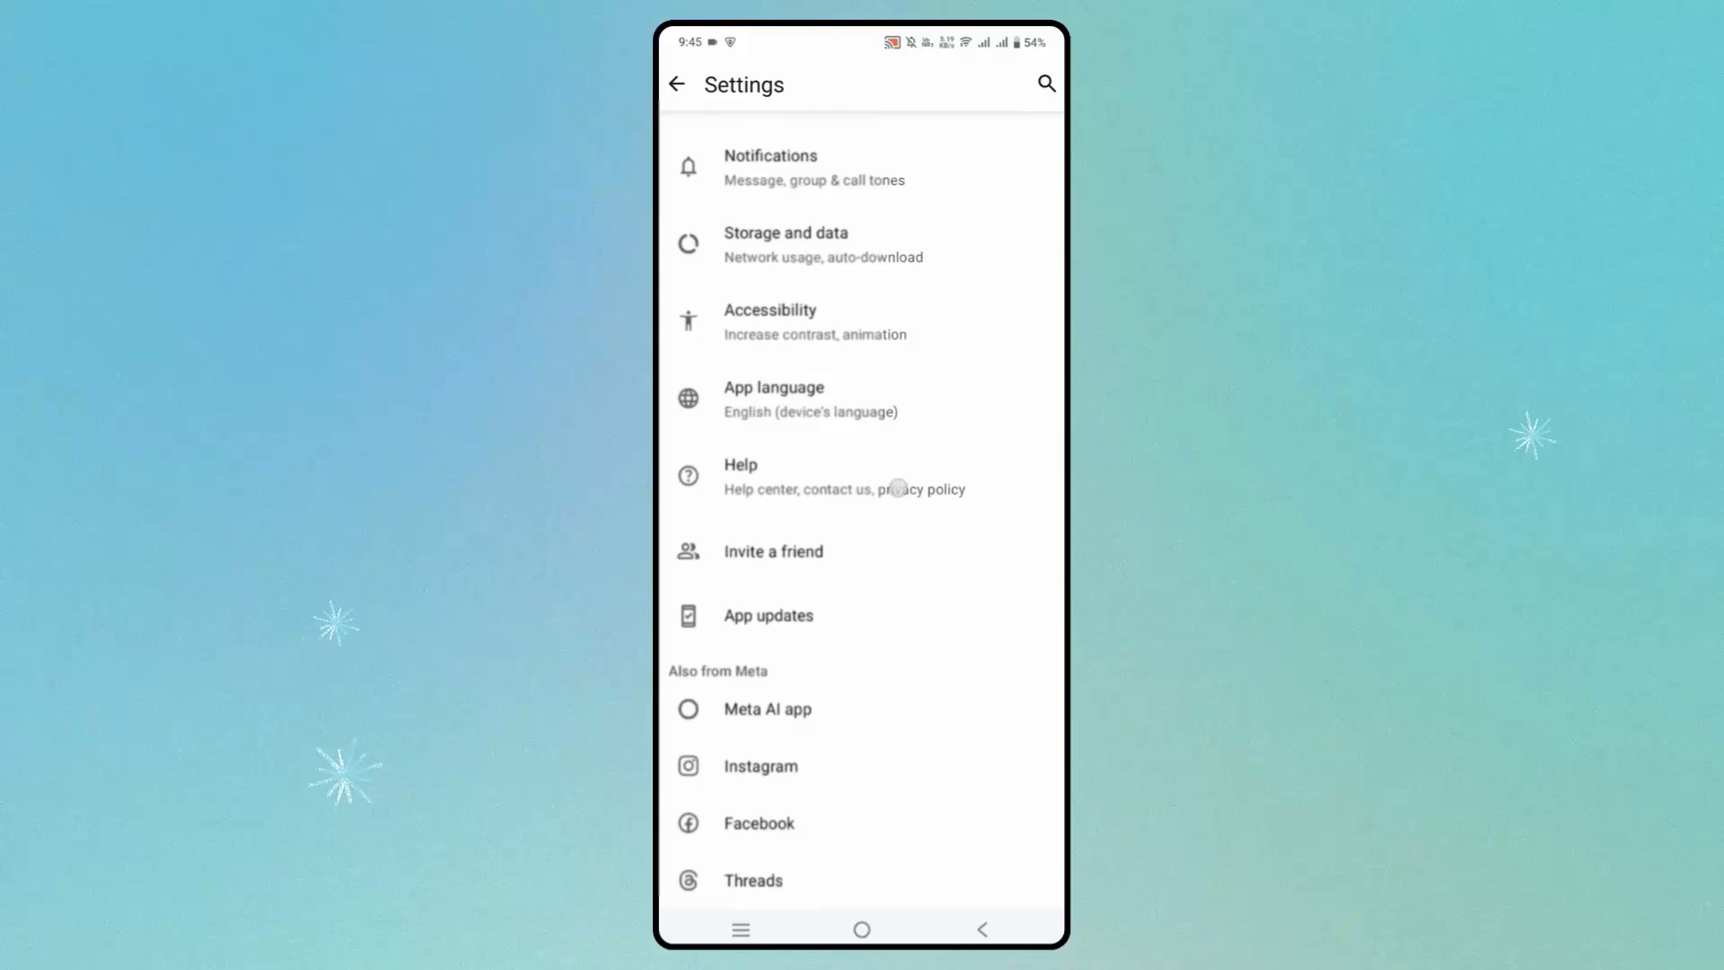
{"action": "scroll", "scroll_direction": "down", "scroll_amount": 3}
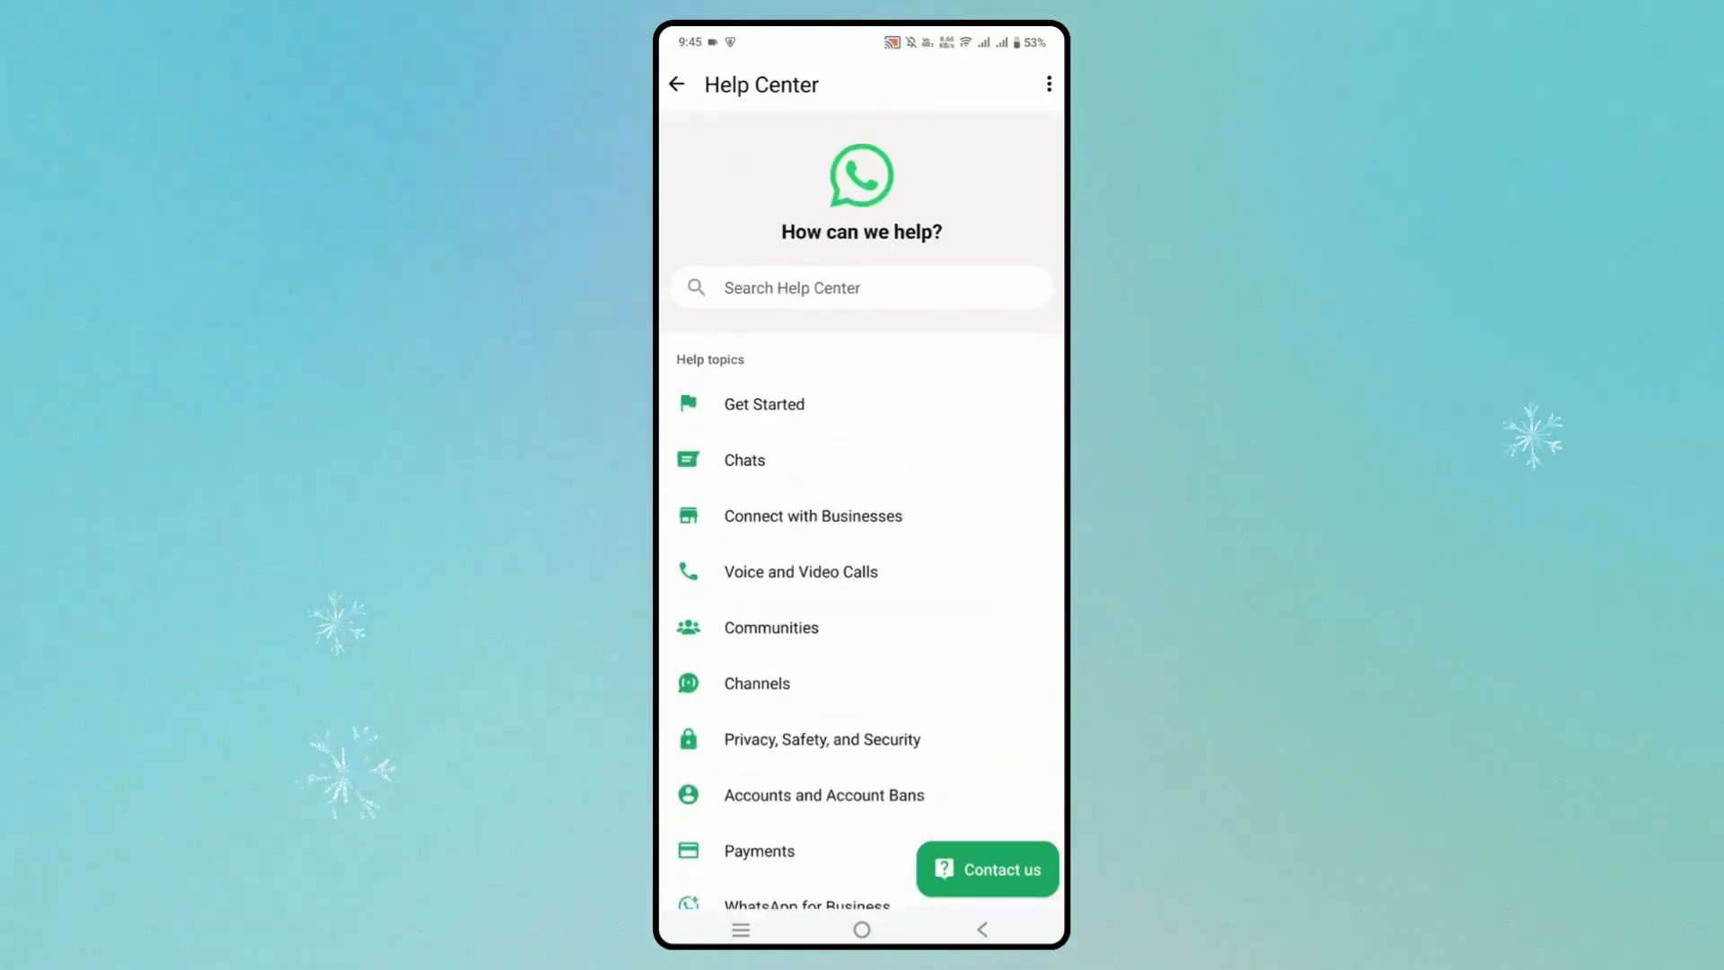
- Open the WhatsApp Support chat via Contact us, then return home
{"action": "scroll", "scroll_direction": "down", "scroll_amount": 3}
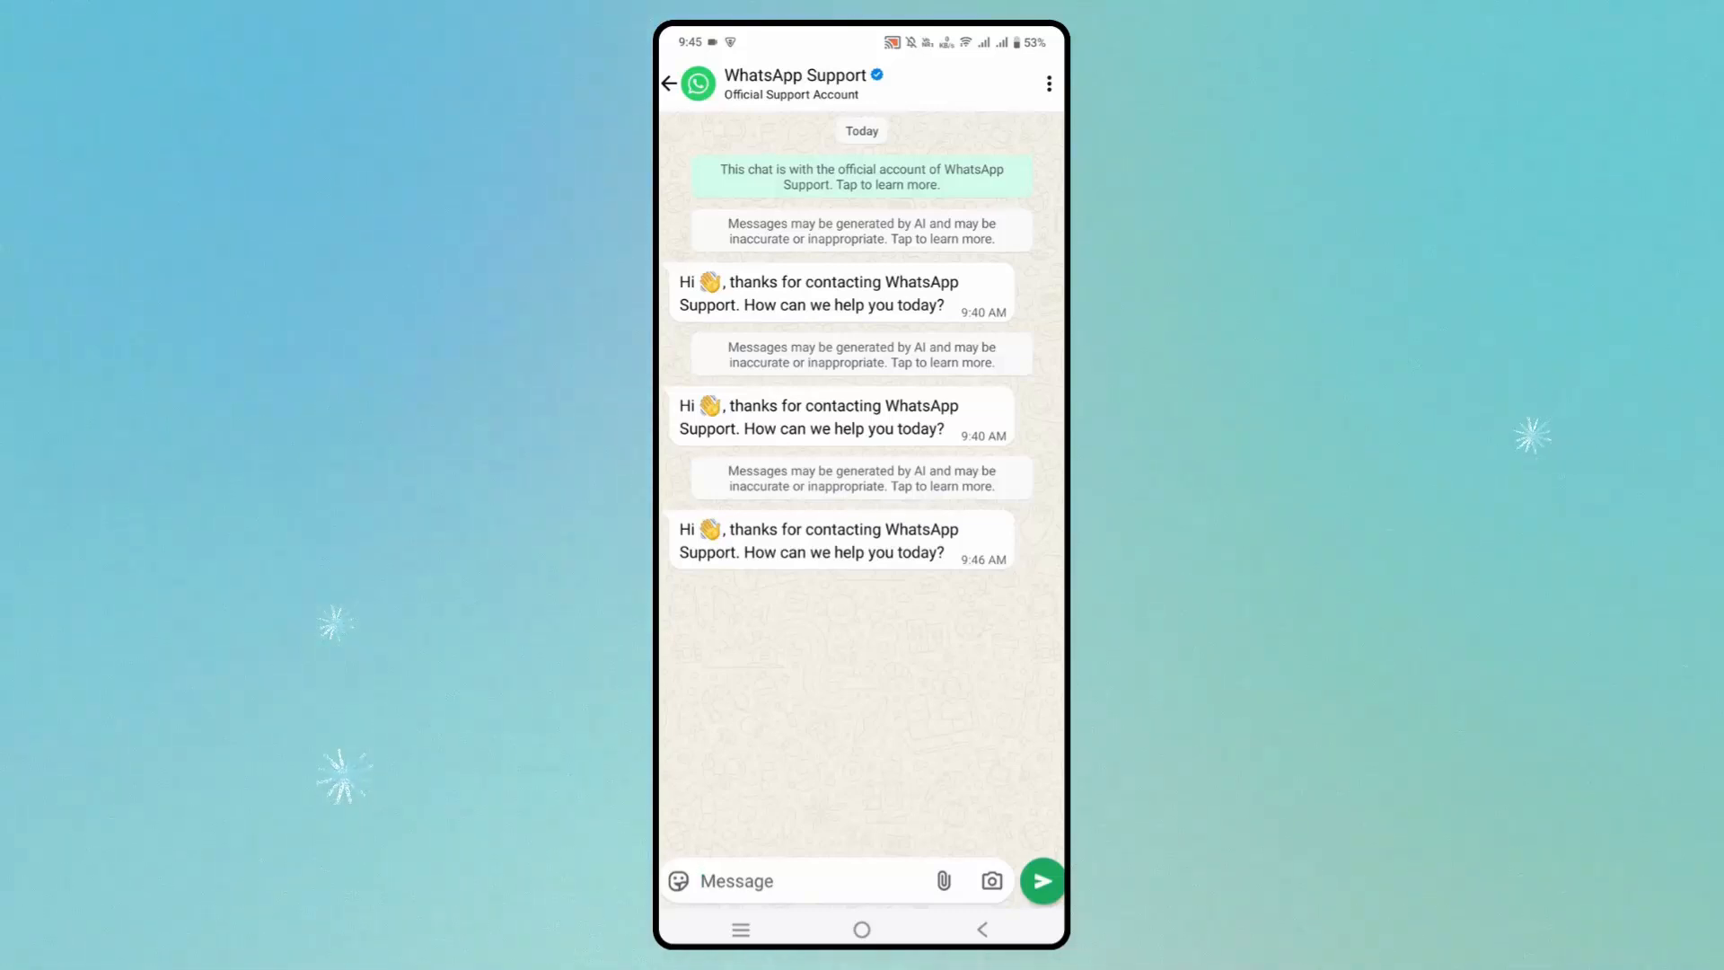
{"action": "left_click", "coordinate": [862, 930]}
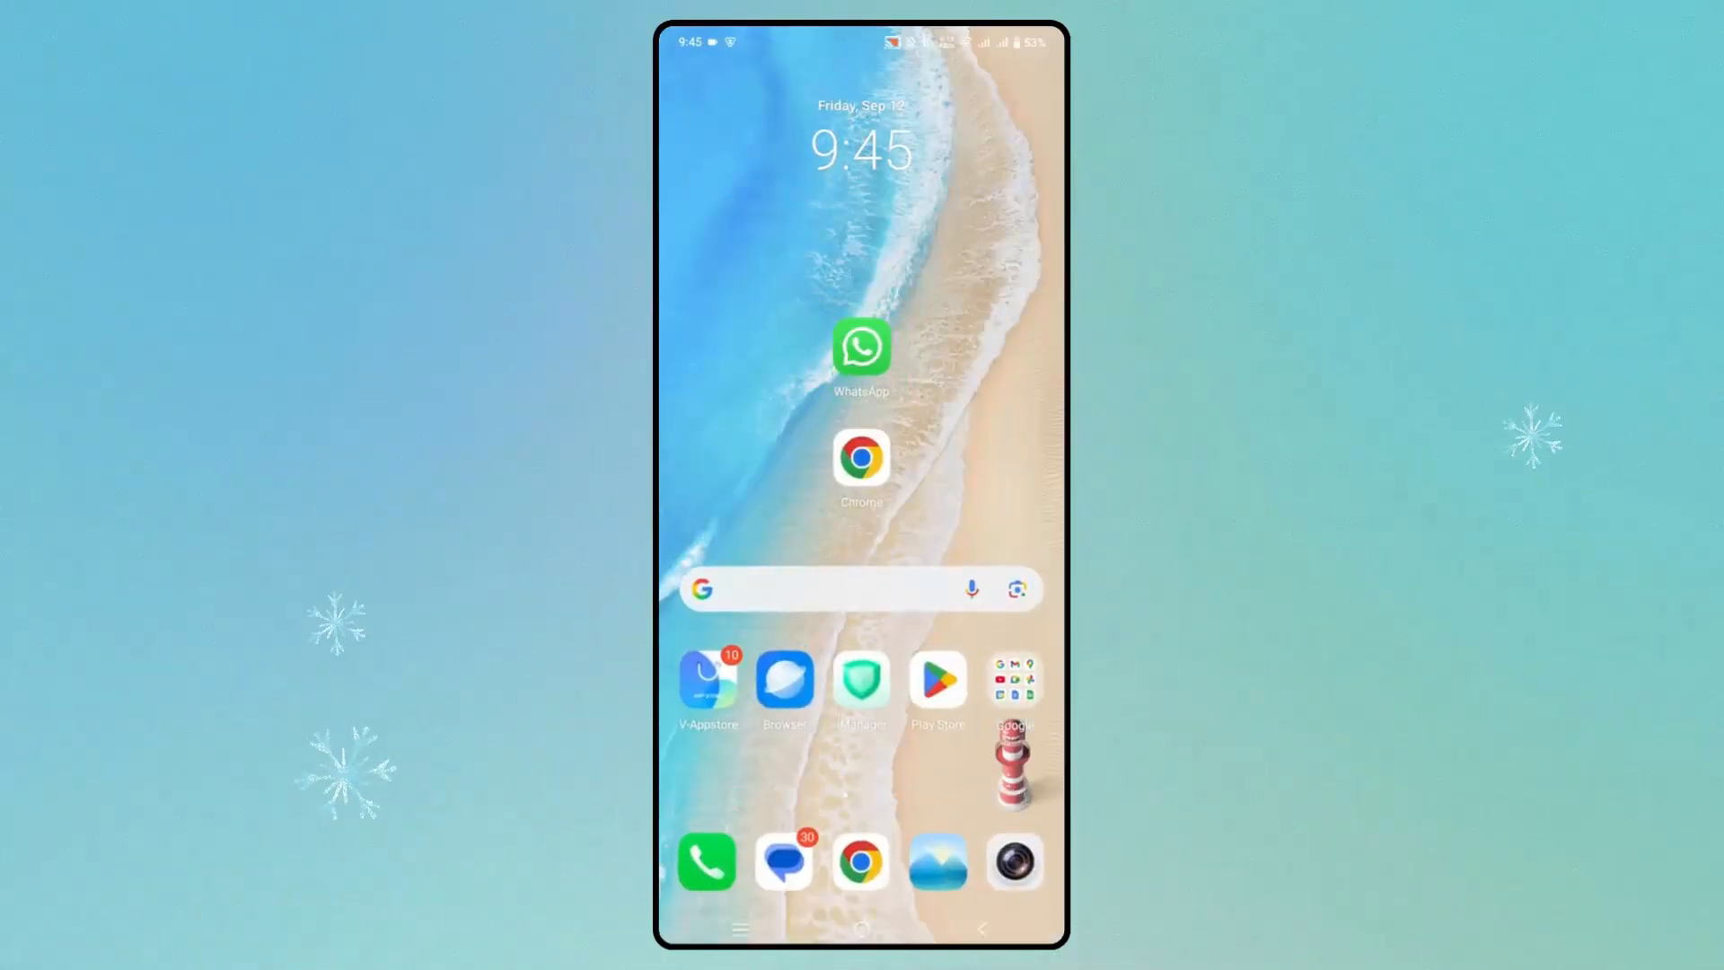